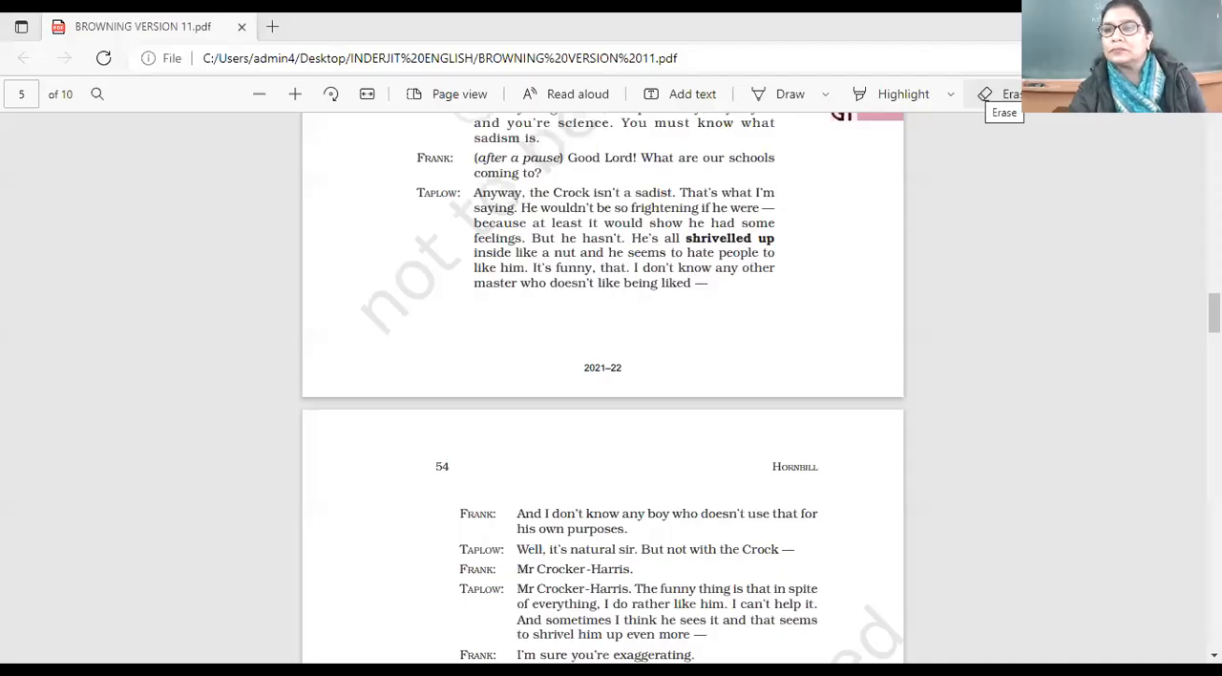
pyautogui.moveTo(765, 308)
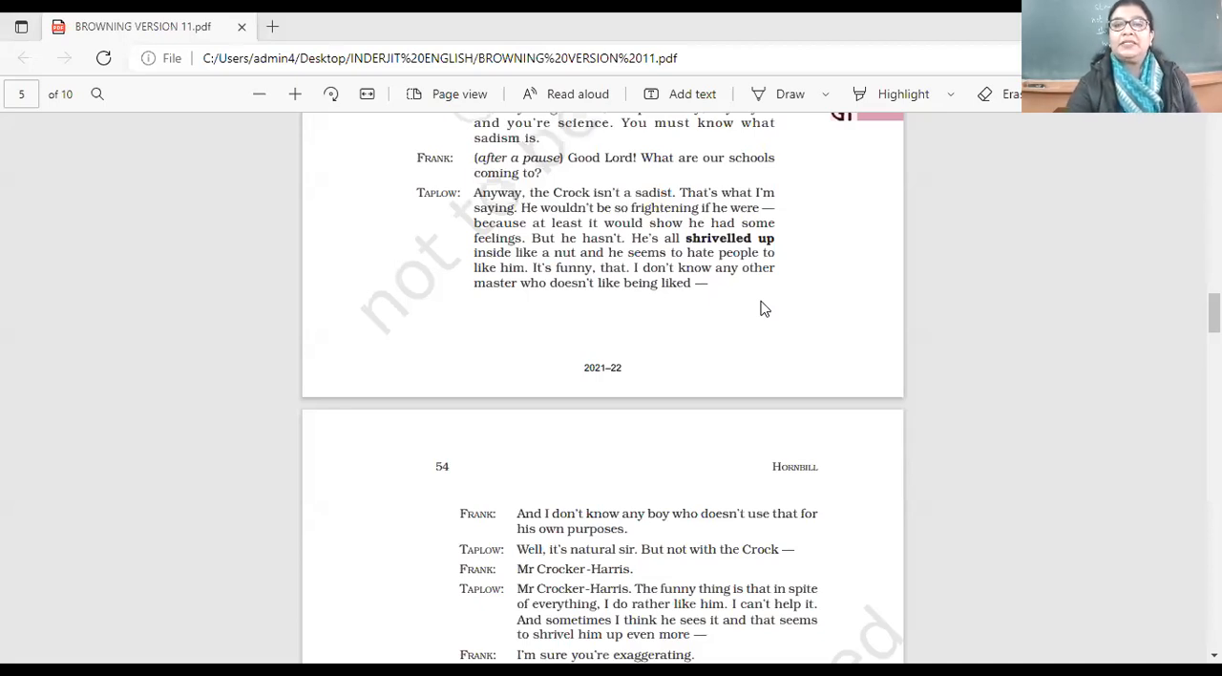
pyautogui.moveTo(798, 135)
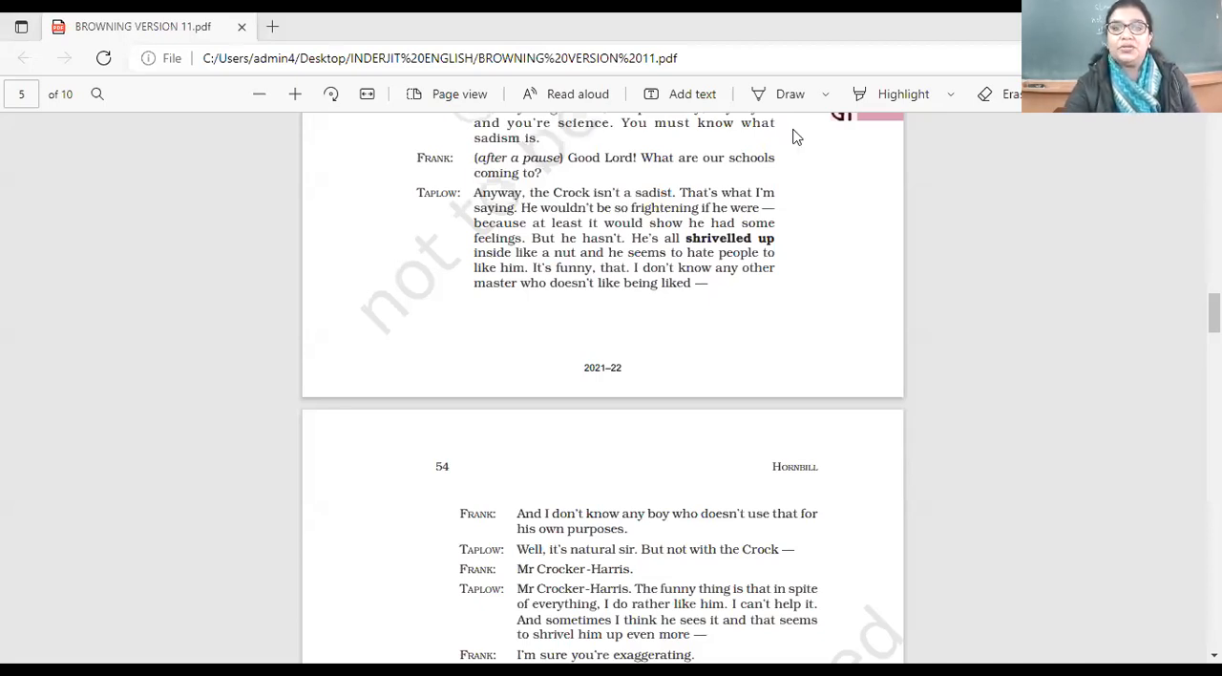
pyautogui.moveTo(696, 118)
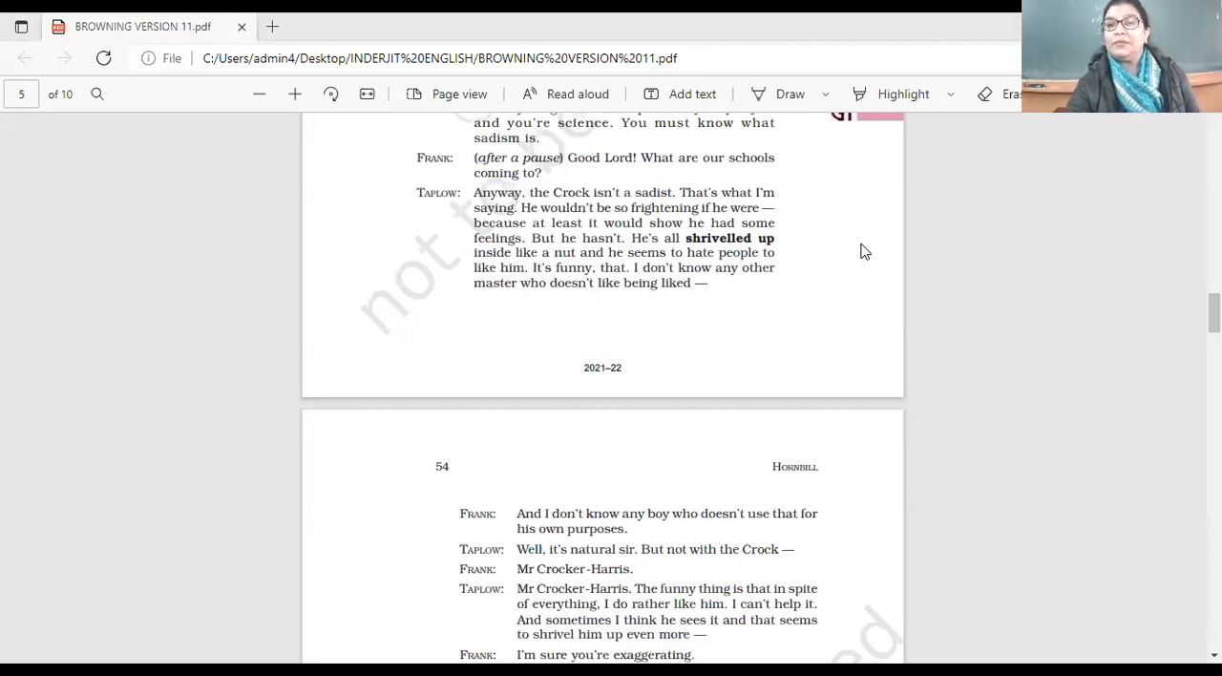
pyautogui.moveTo(773, 150)
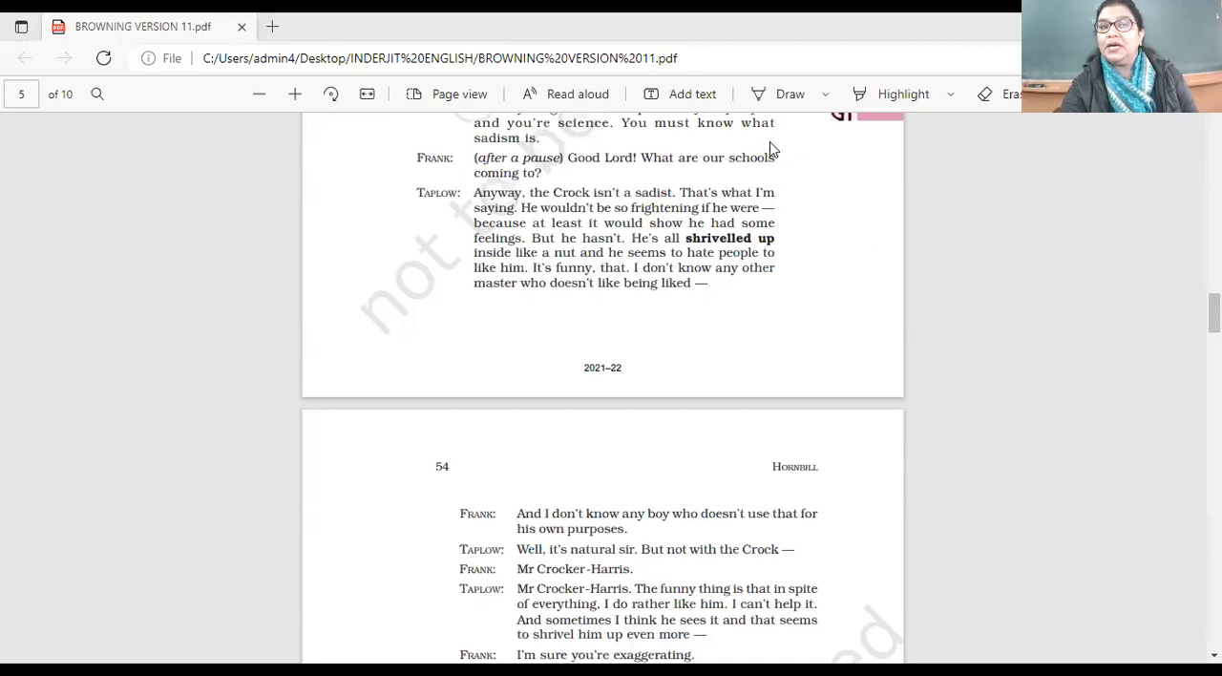
pyautogui.moveTo(721, 157)
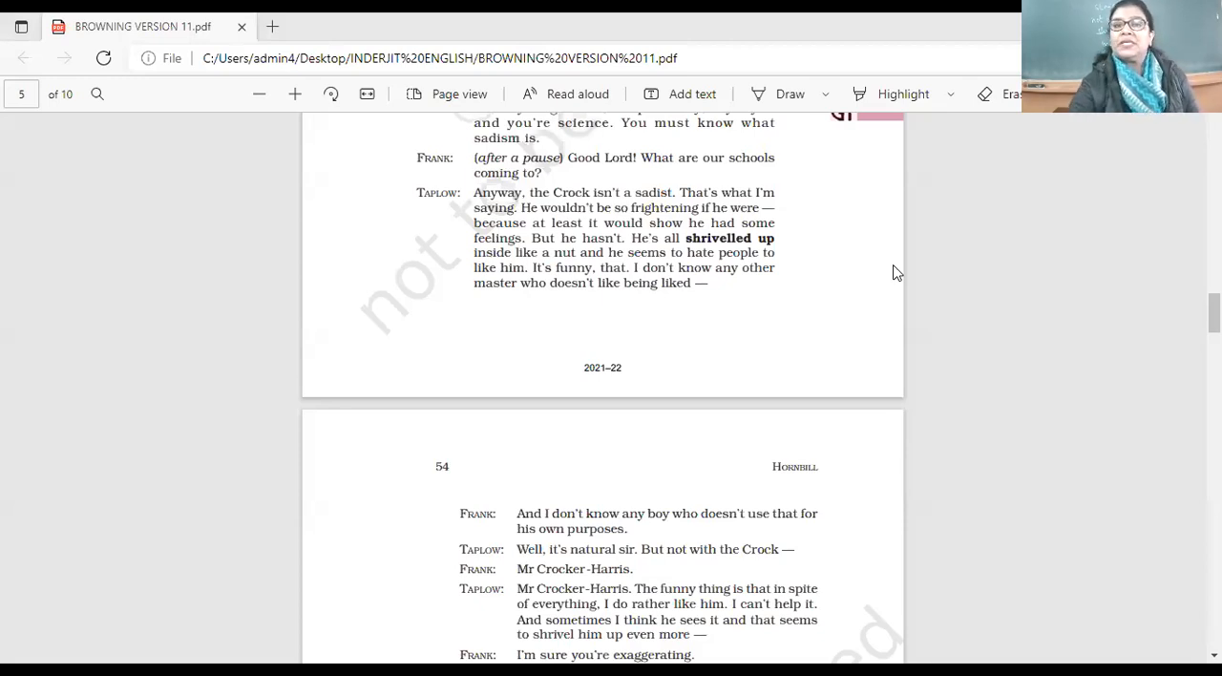
pyautogui.moveTo(792, 158)
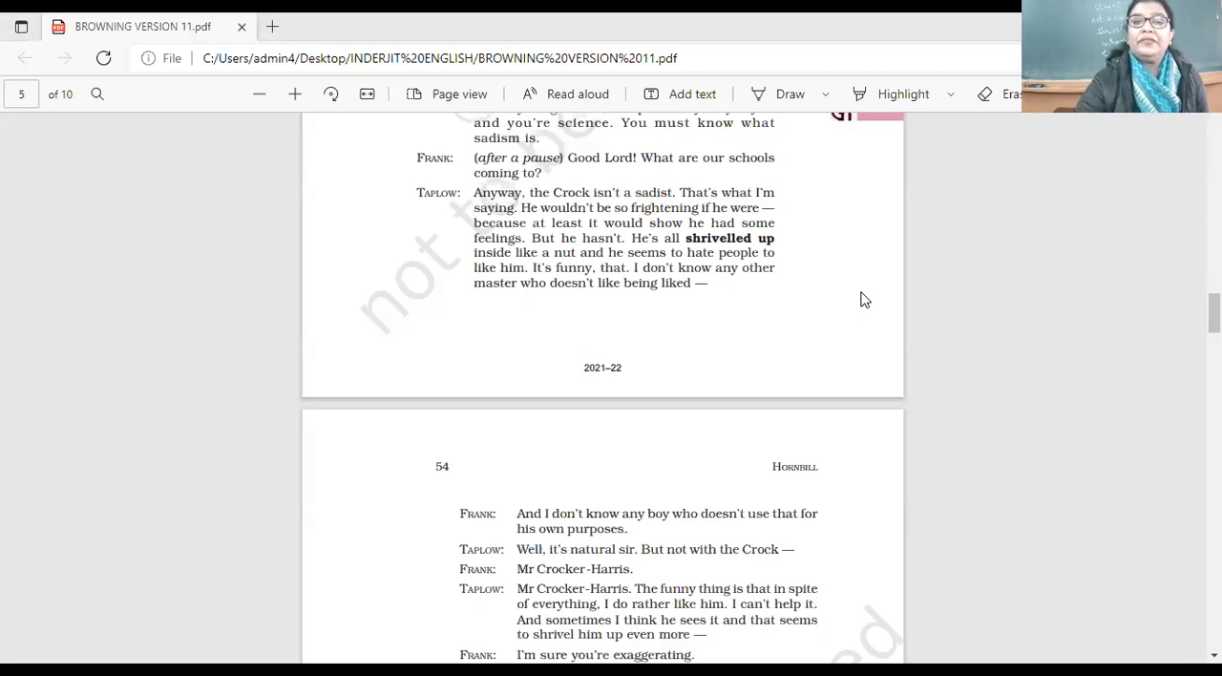
pyautogui.moveTo(708, 148)
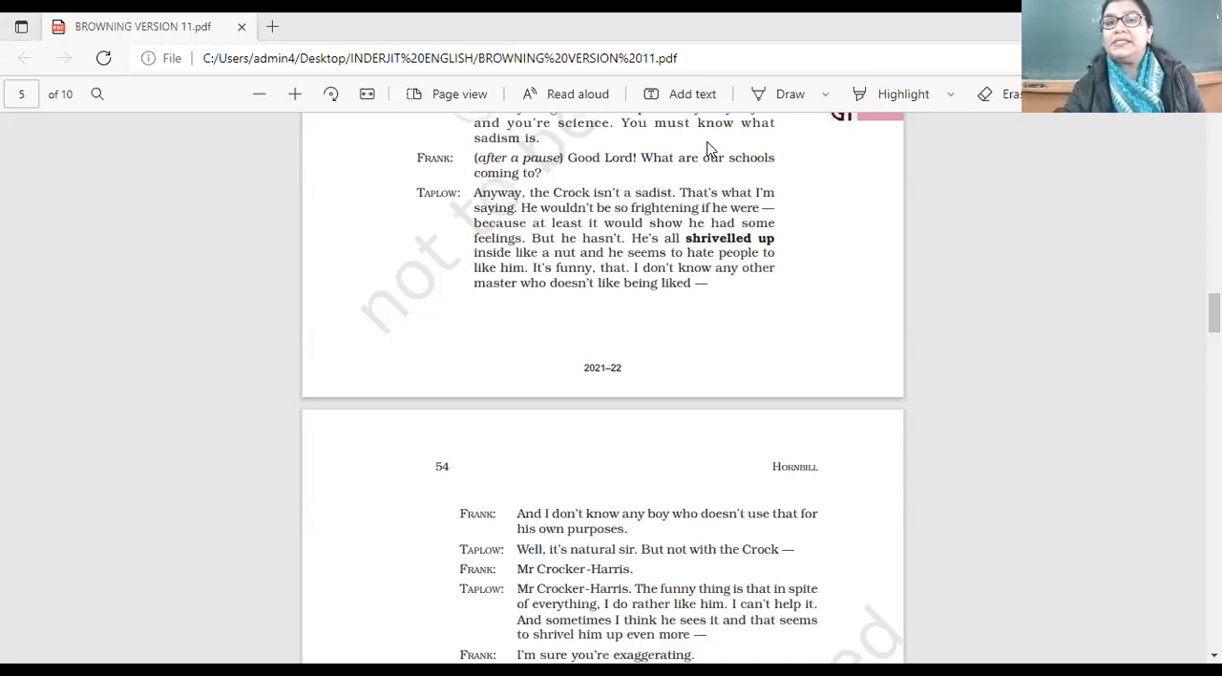
pyautogui.moveTo(797, 194)
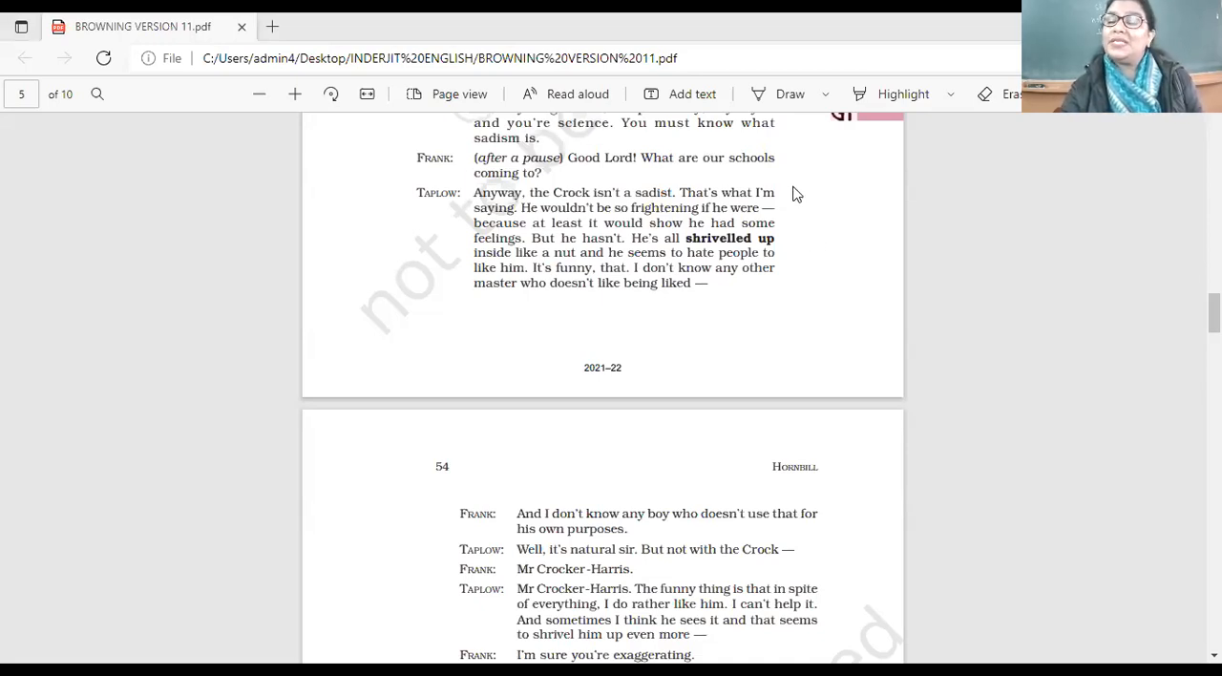
pyautogui.moveTo(920, 386)
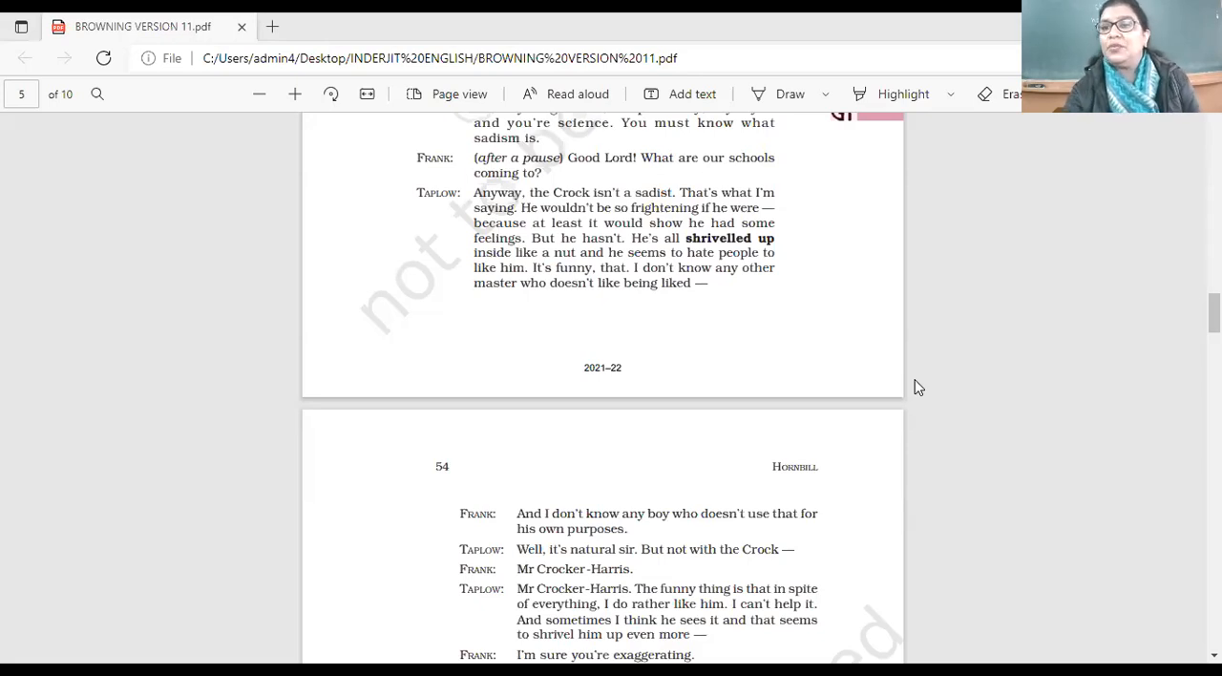
pyautogui.moveTo(965, 433)
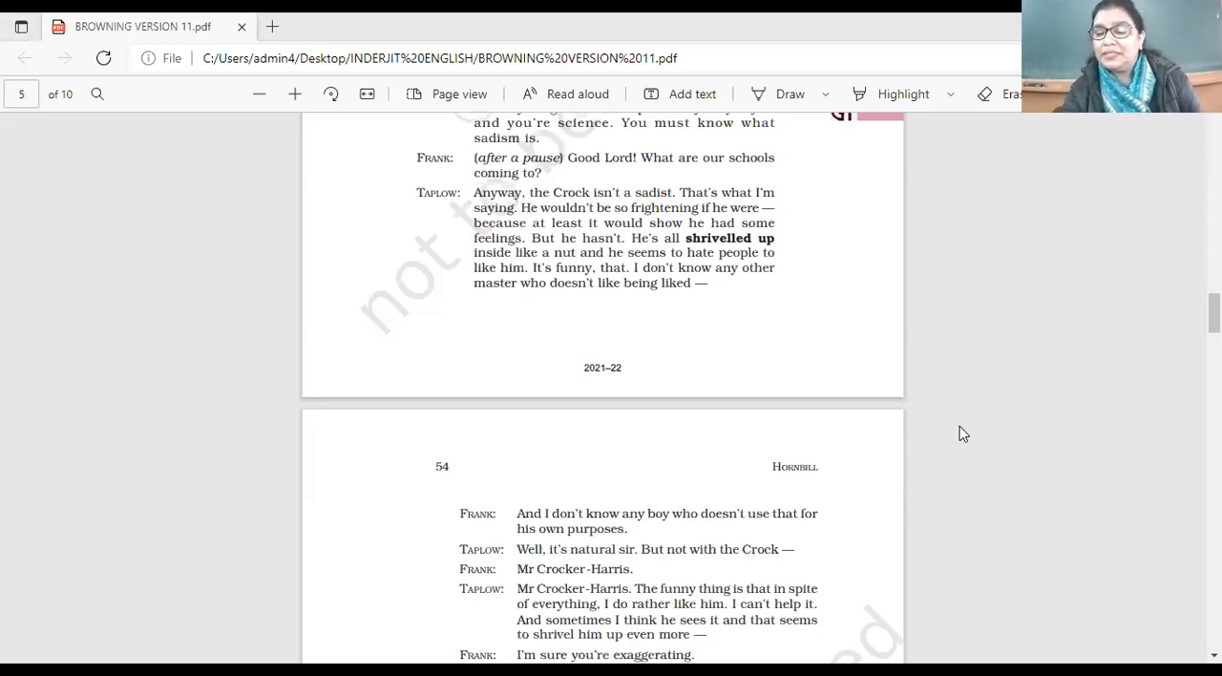
pyautogui.moveTo(994, 411)
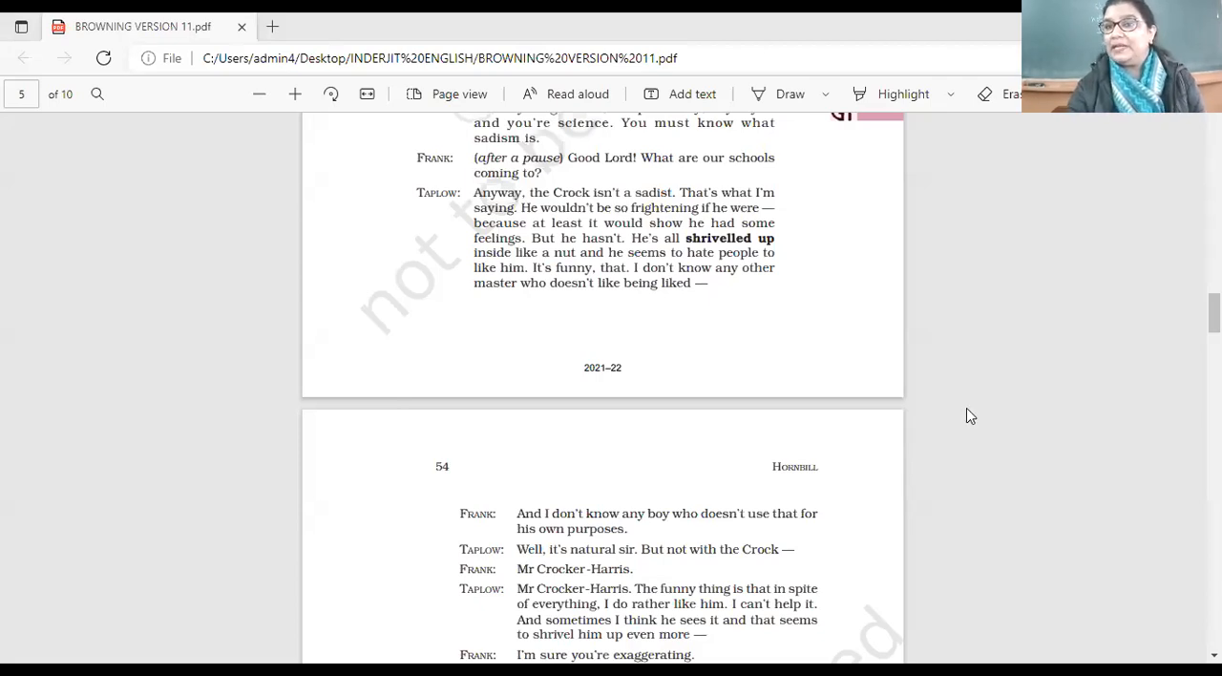
pyautogui.moveTo(698, 149)
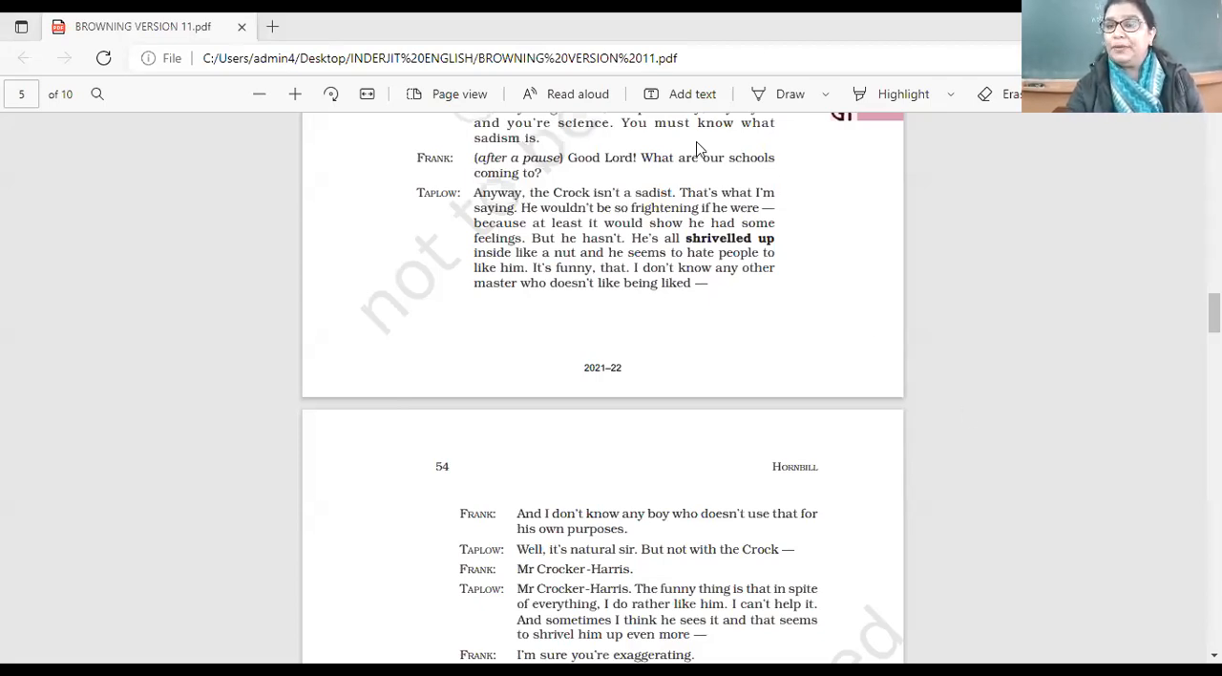
pyautogui.moveTo(967, 444)
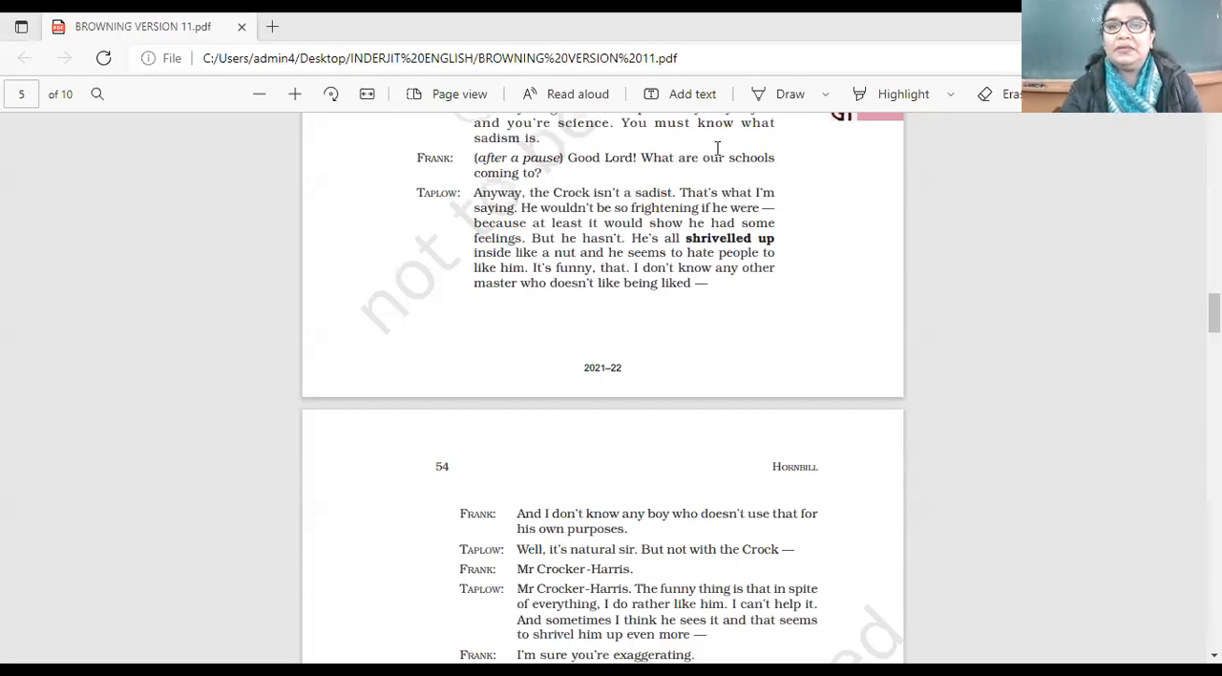
pyautogui.moveTo(829, 251)
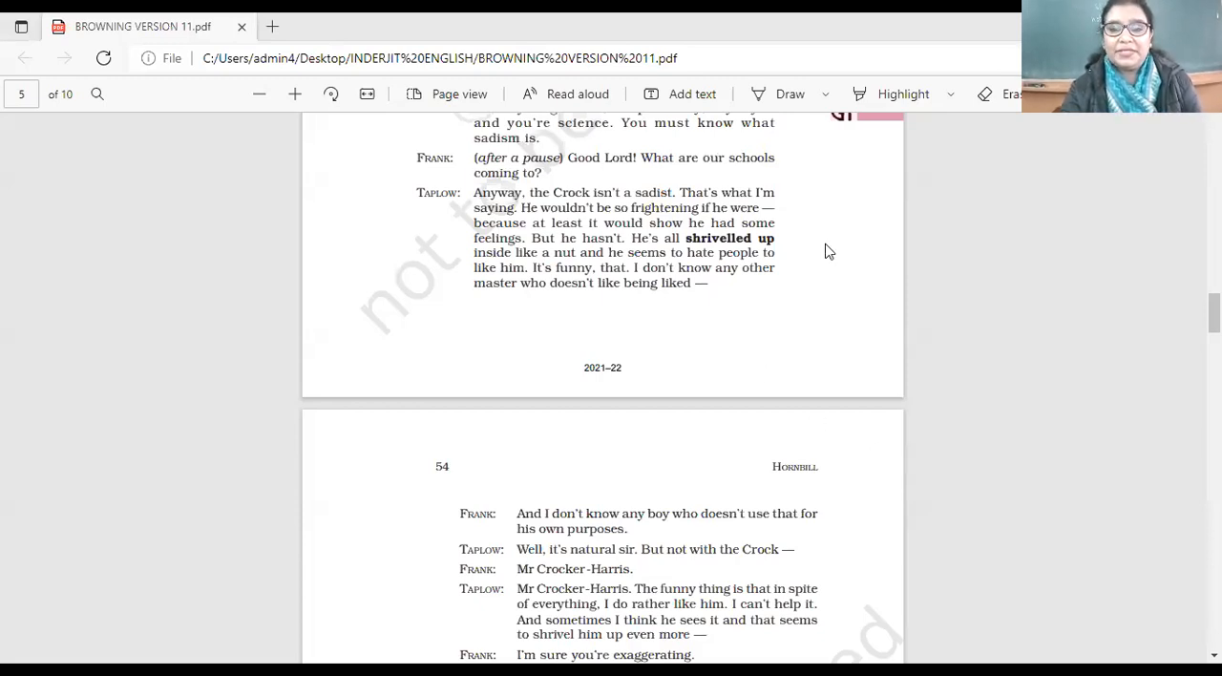
pyautogui.scroll(-3)
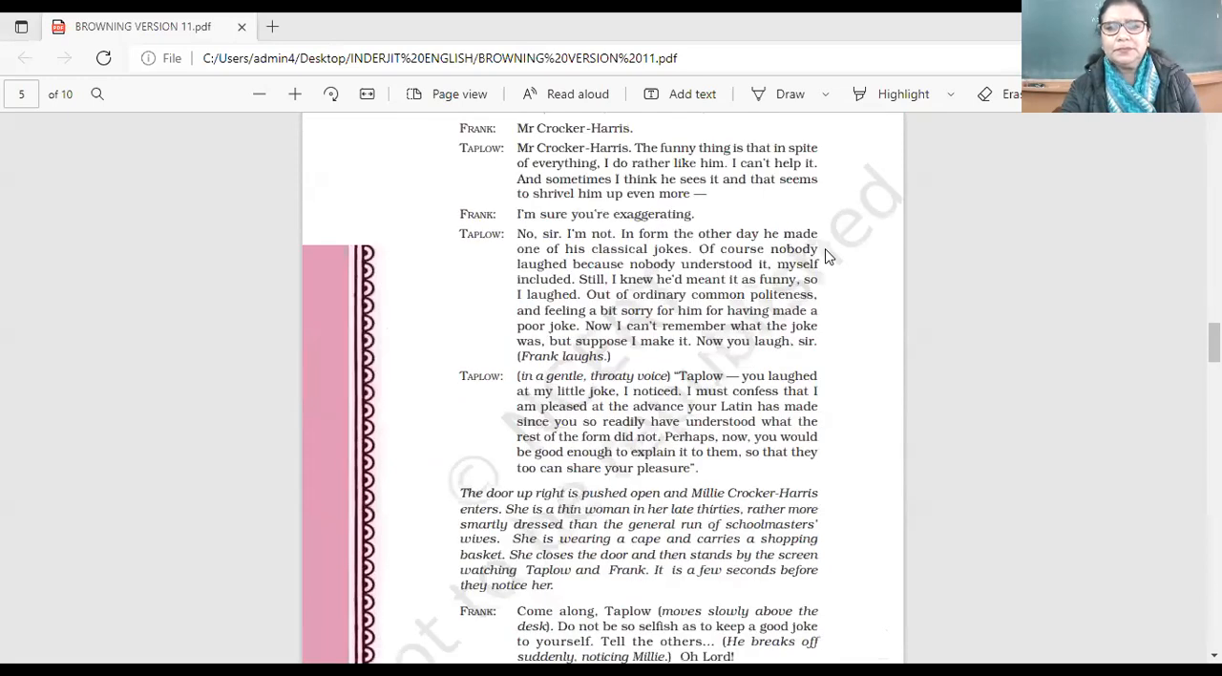
pyautogui.scroll(-3)
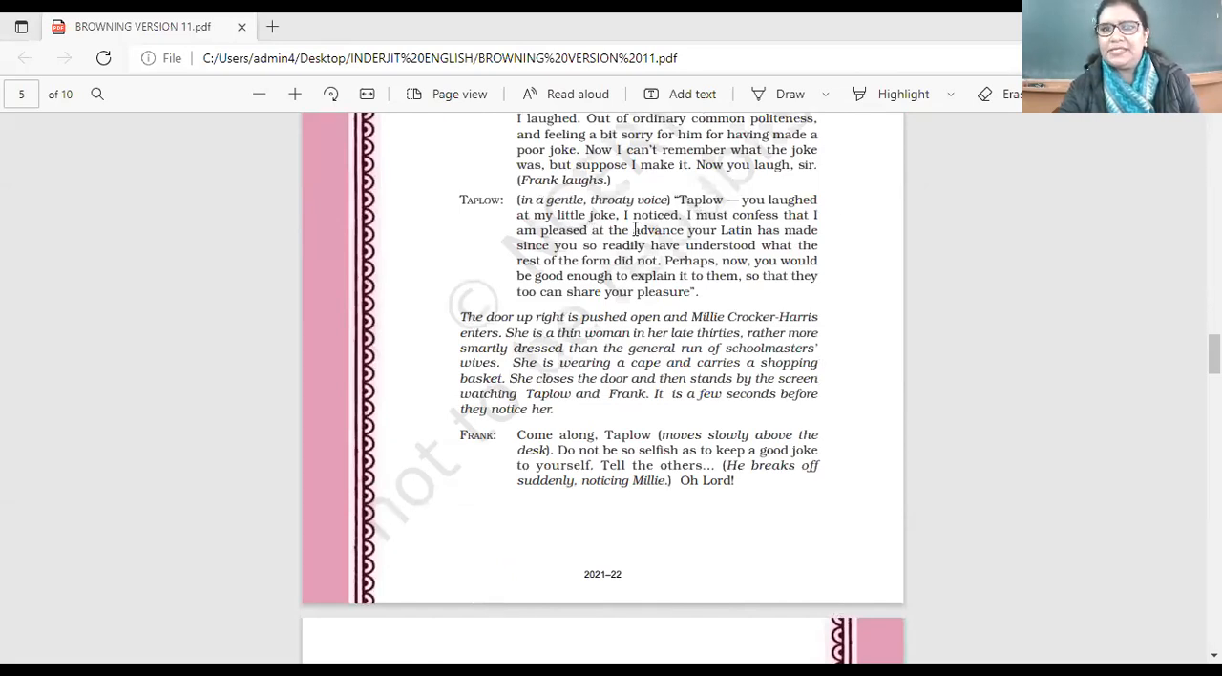
pyautogui.moveTo(584, 228)
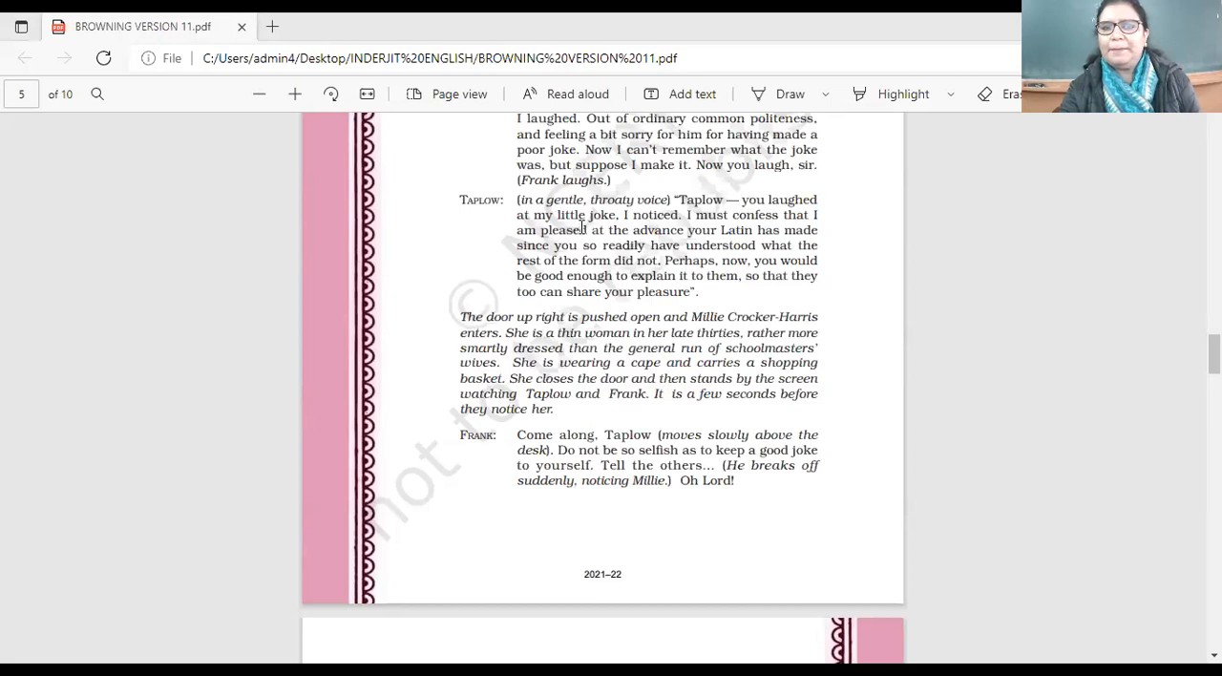
pyautogui.moveTo(821, 241)
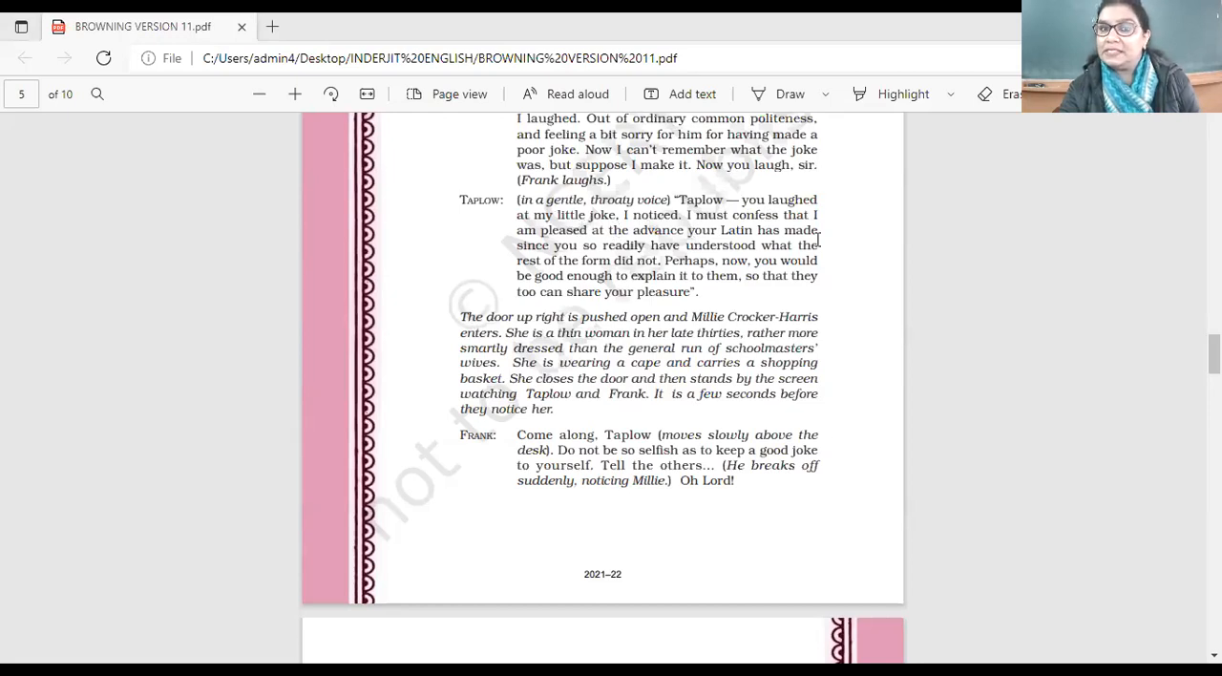
pyautogui.moveTo(795, 259)
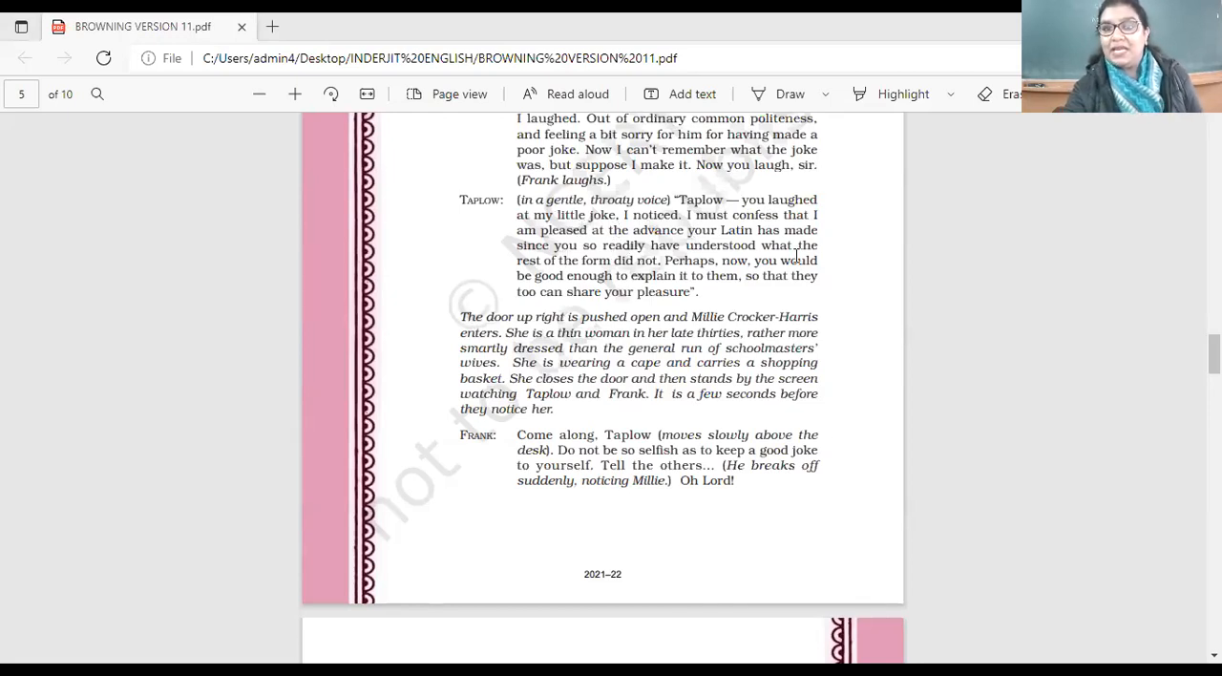
pyautogui.moveTo(839, 284)
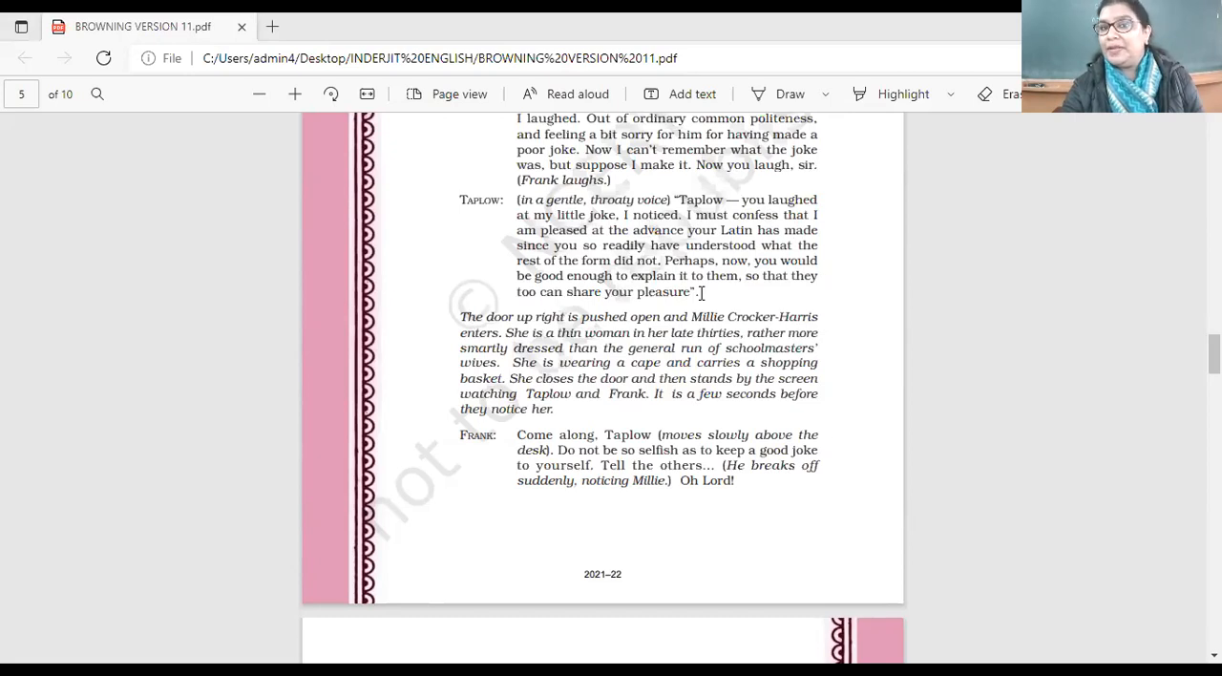
pyautogui.scroll(-3)
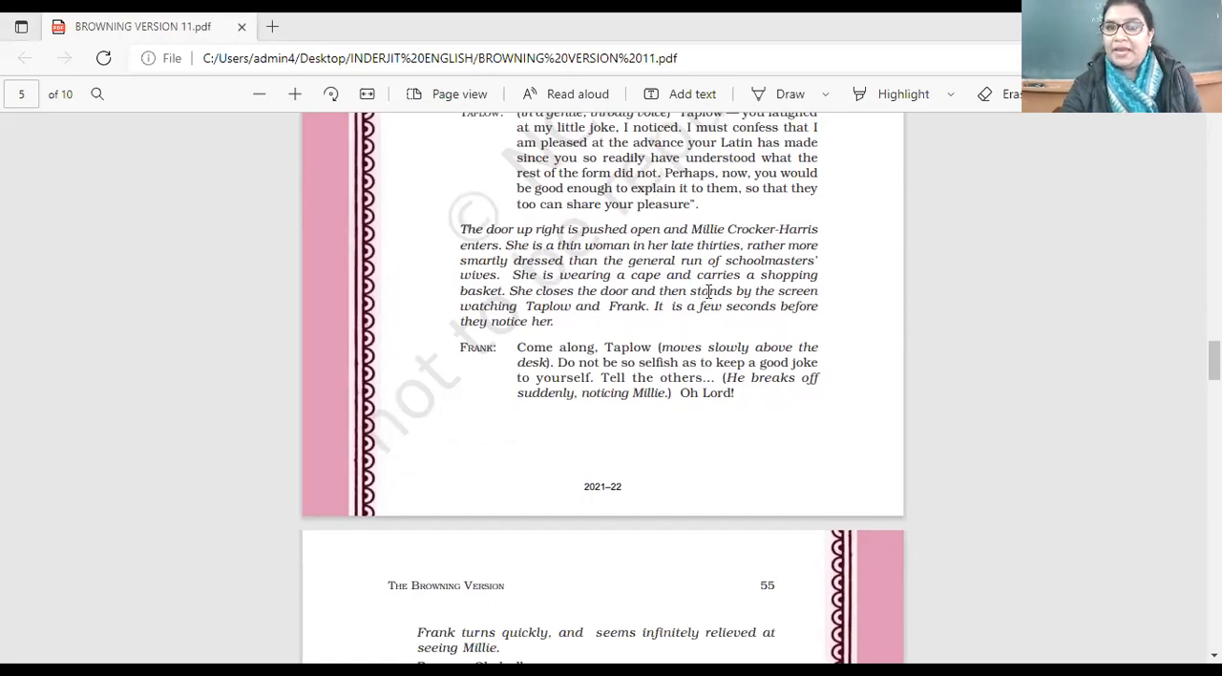
pyautogui.moveTo(801, 321)
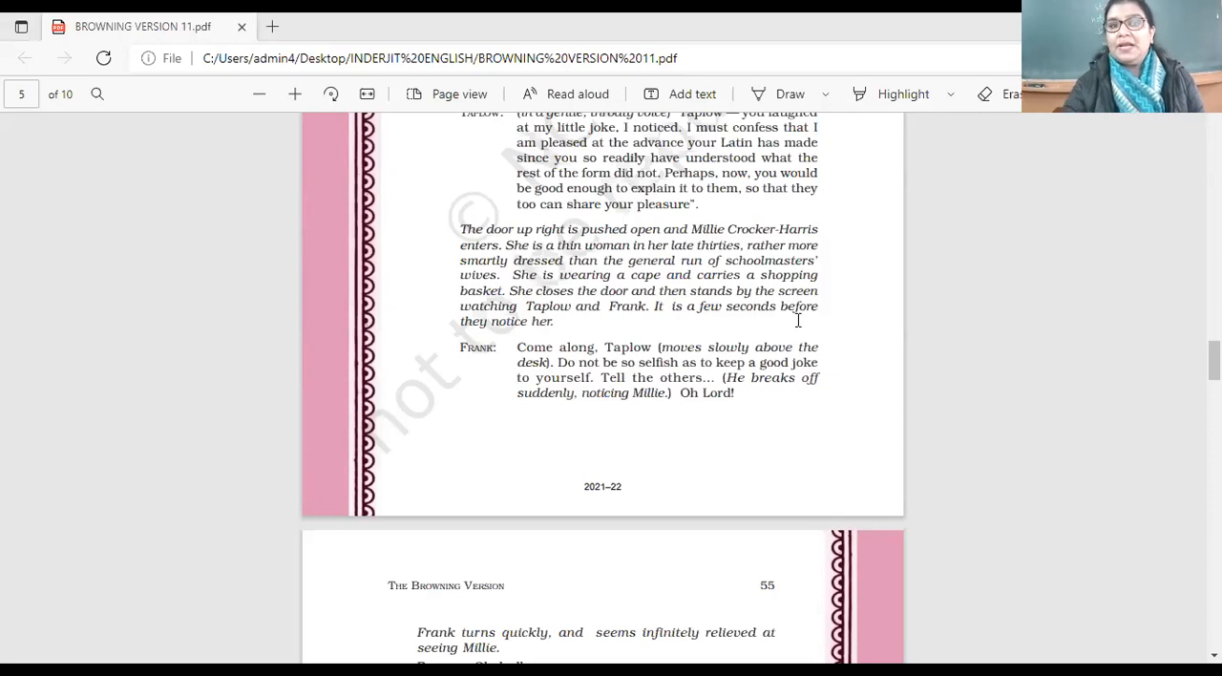
pyautogui.scroll(-3)
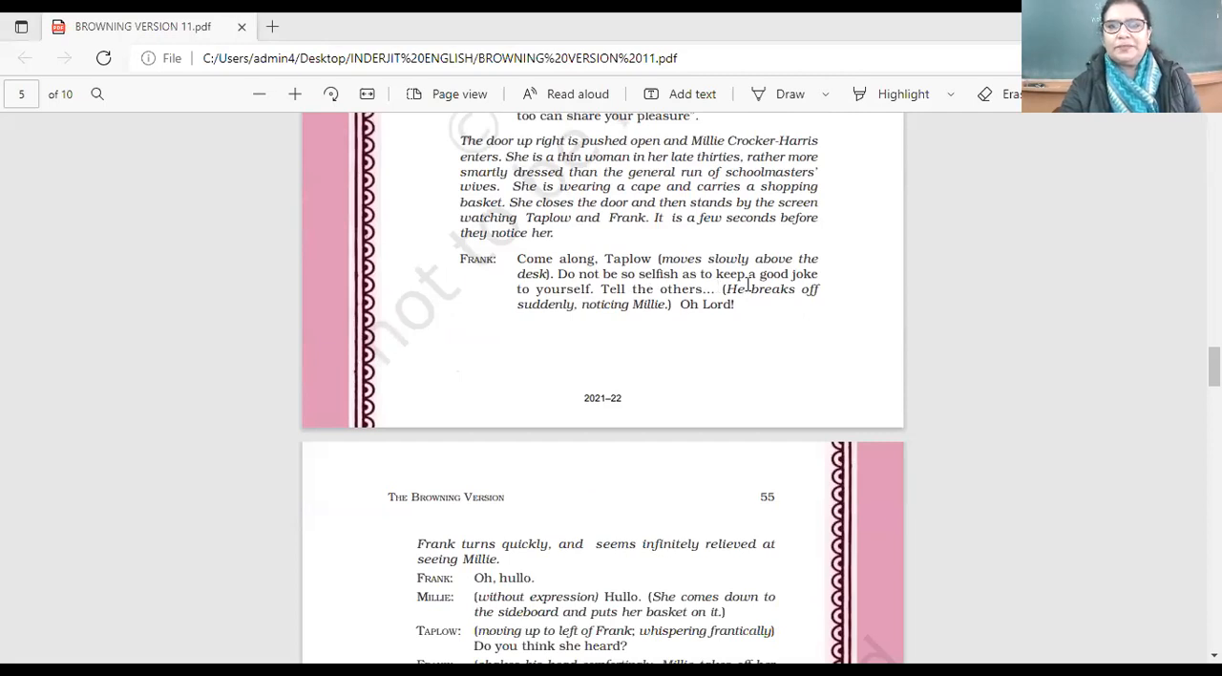
pyautogui.moveTo(630, 296)
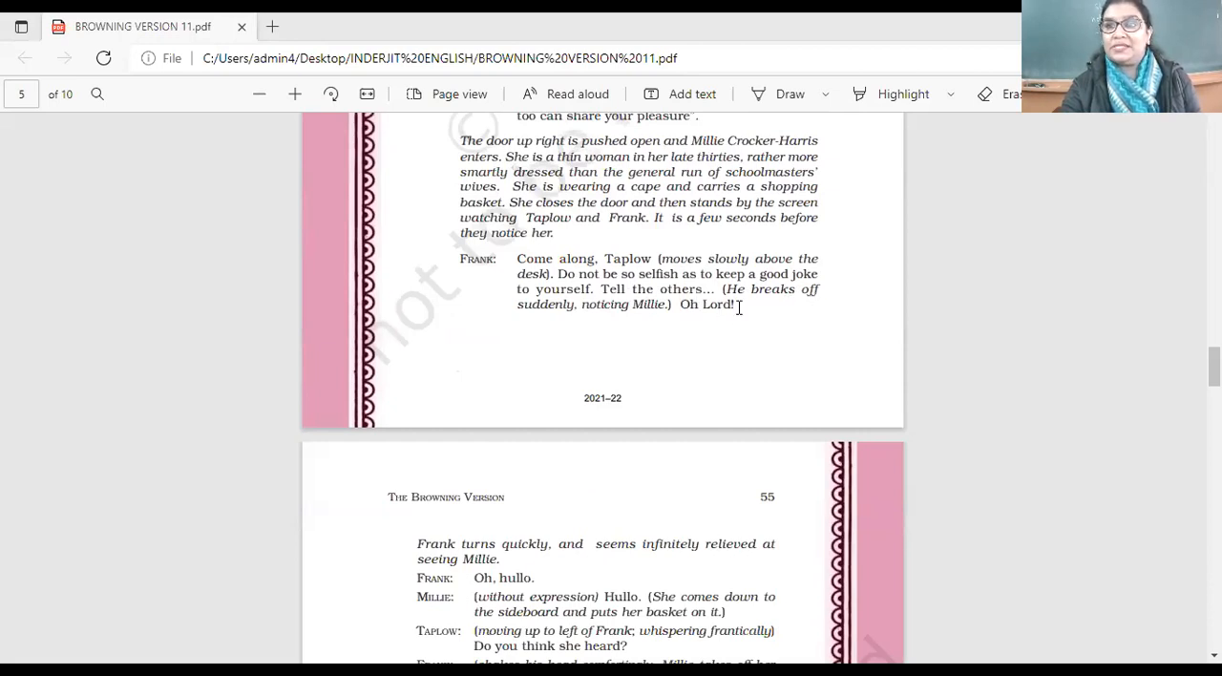
pyautogui.moveTo(772, 331)
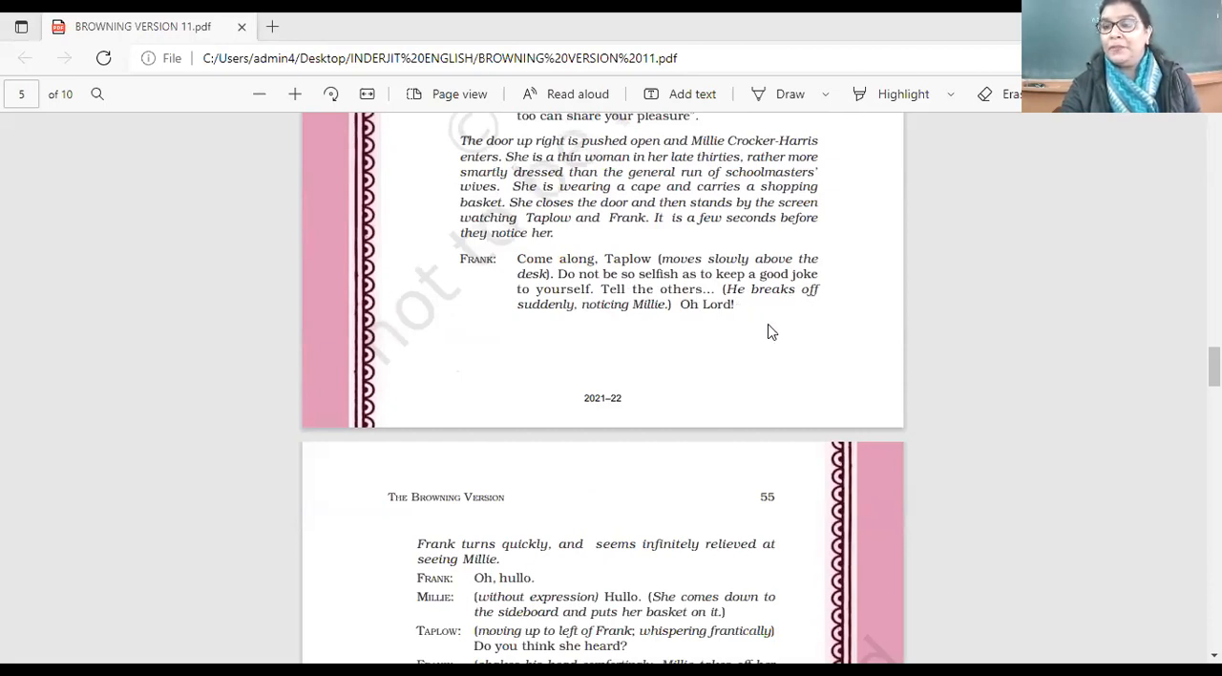
pyautogui.moveTo(759, 338)
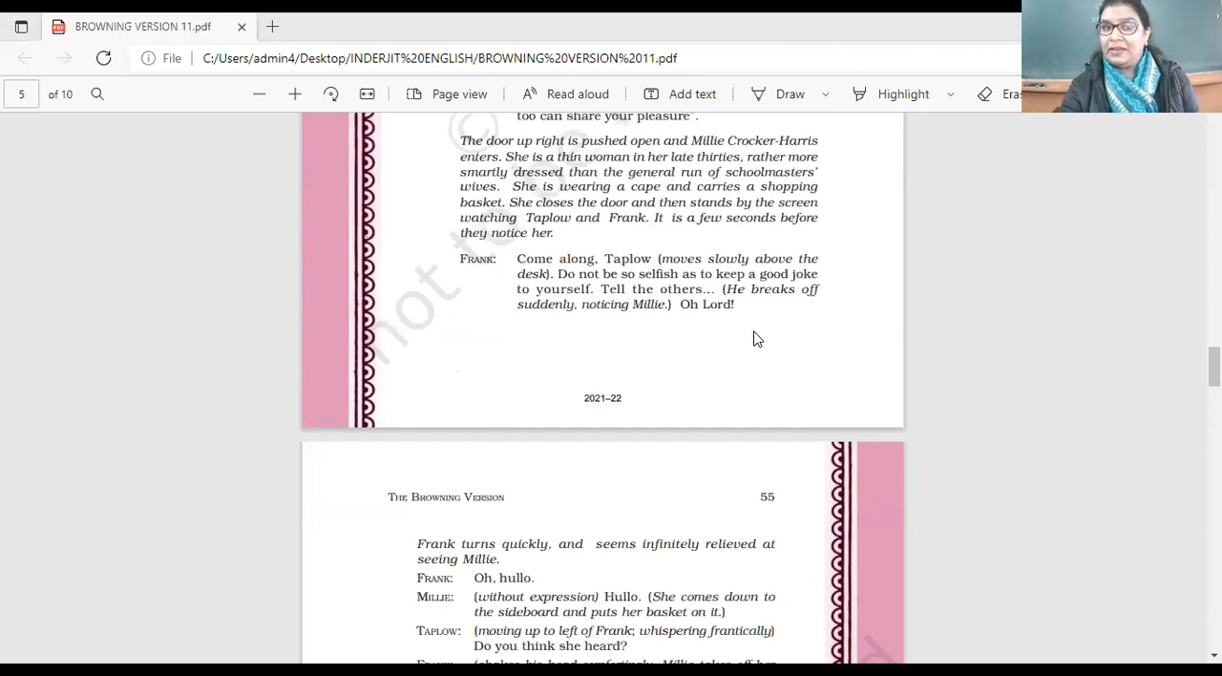
pyautogui.moveTo(550, 328)
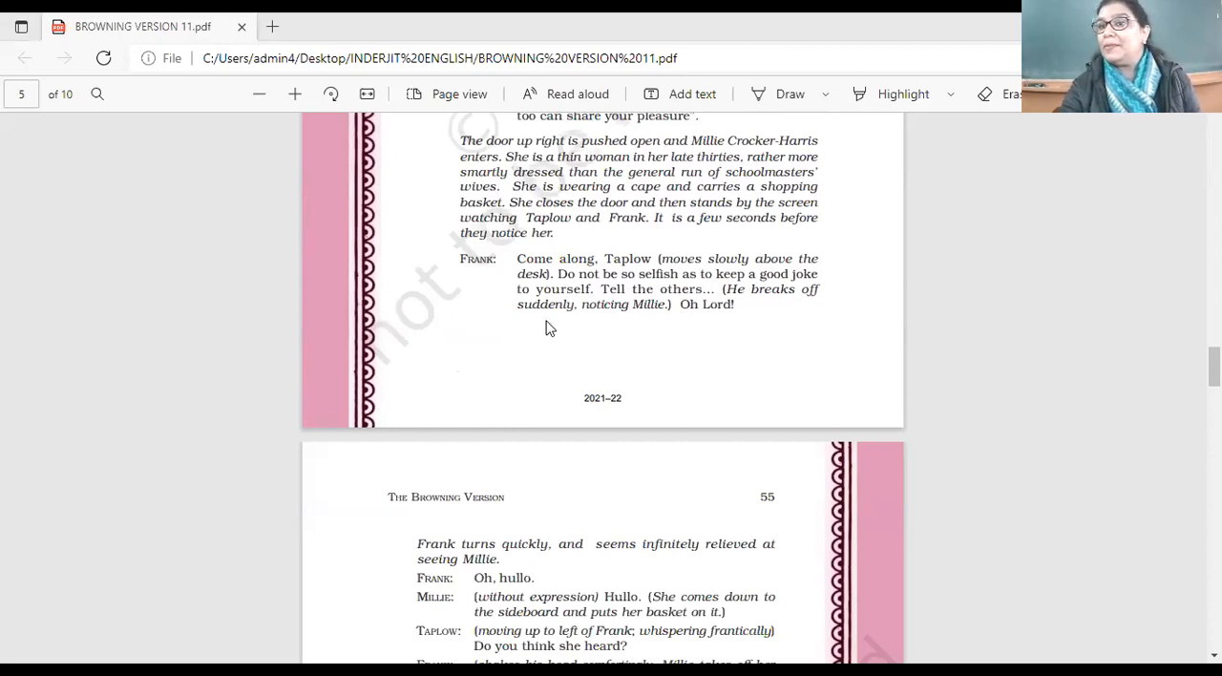
pyautogui.moveTo(705, 326)
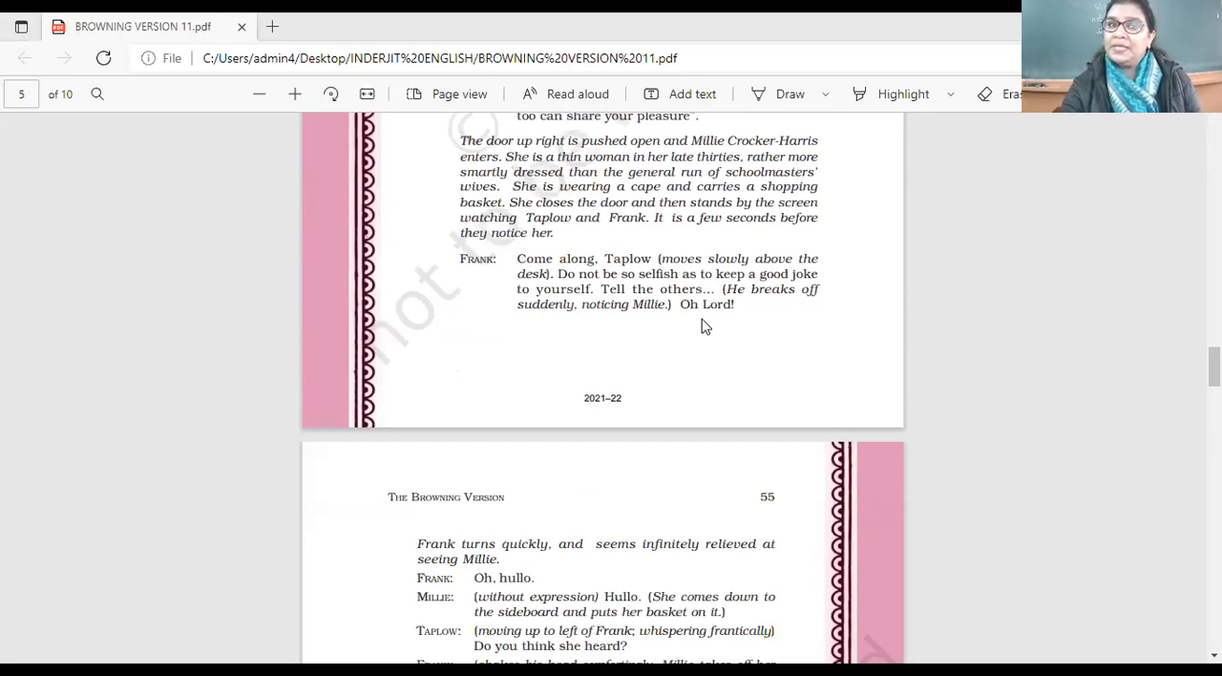
pyautogui.moveTo(703, 315)
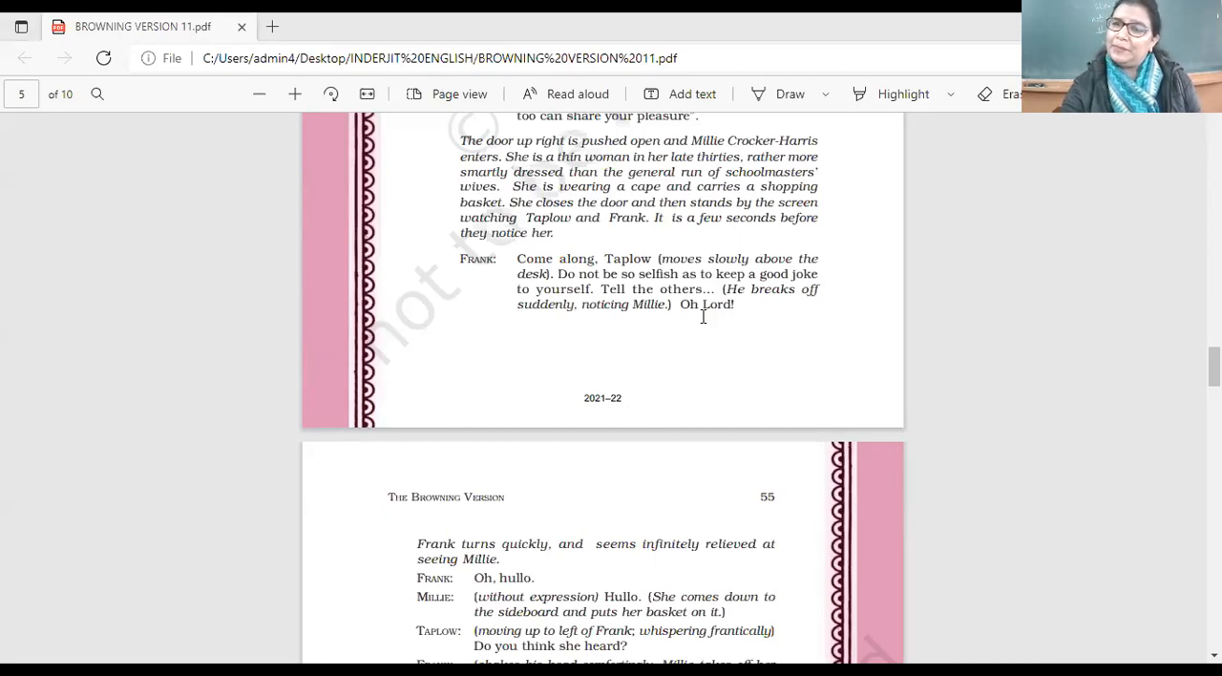
pyautogui.moveTo(700, 323)
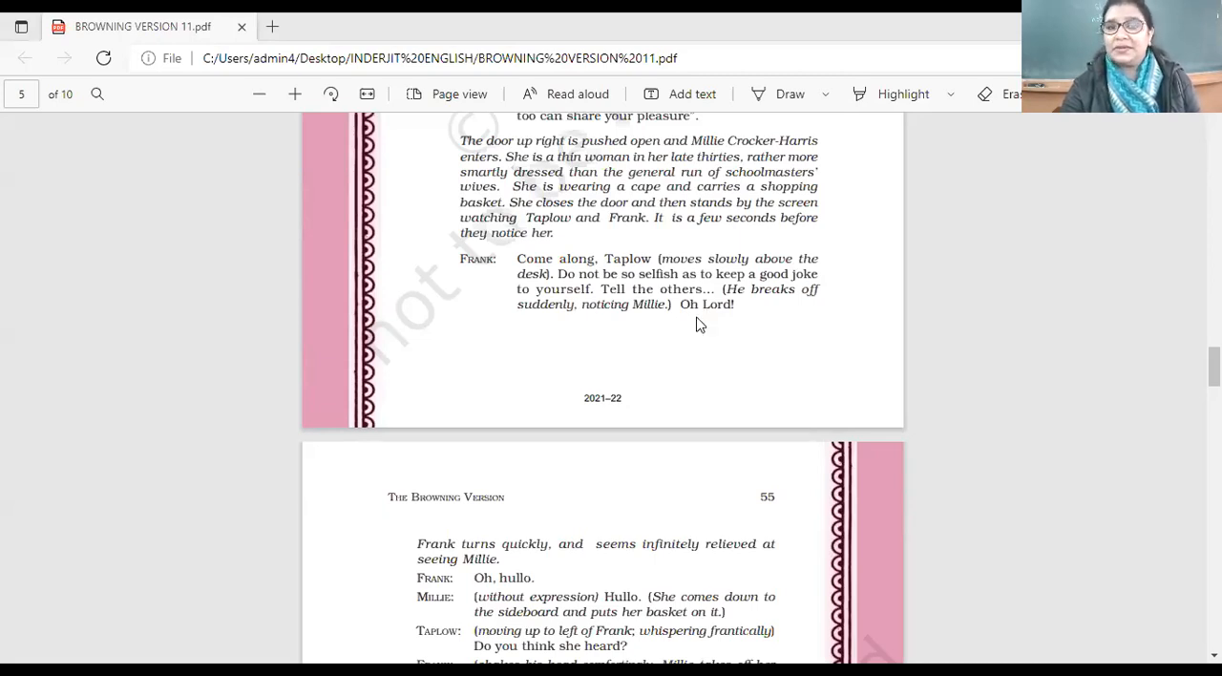
pyautogui.scroll(-3)
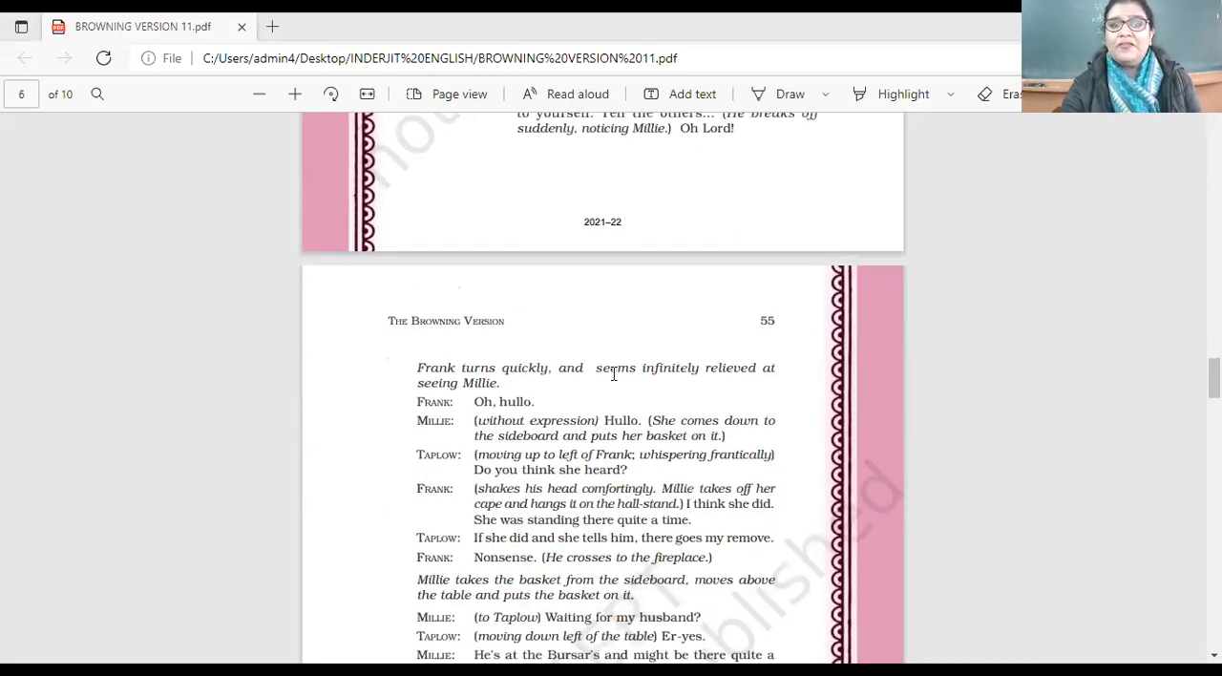
pyautogui.moveTo(697, 363)
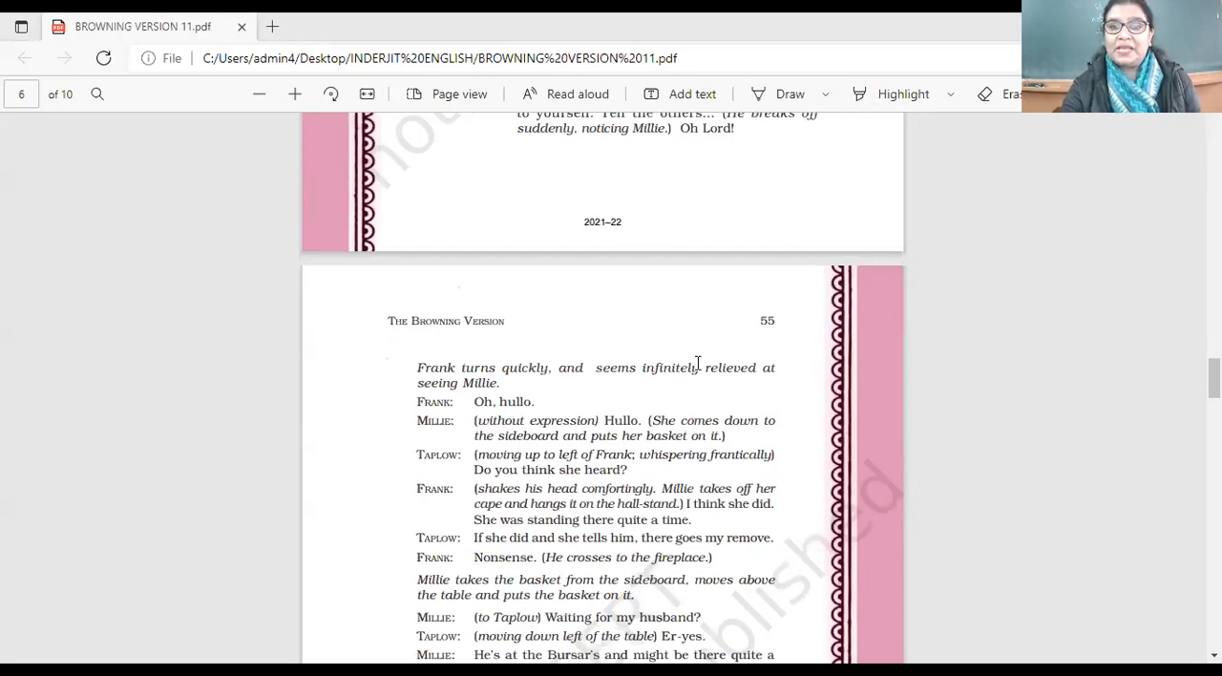
pyautogui.moveTo(633, 405)
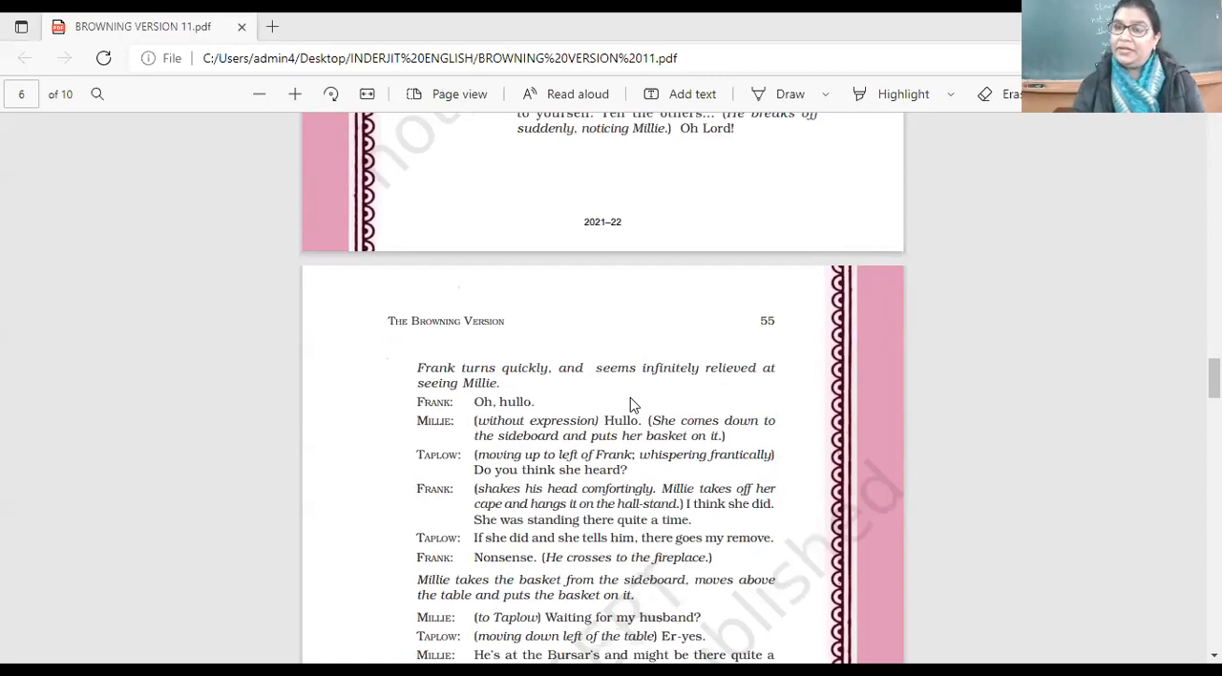
pyautogui.moveTo(473, 181)
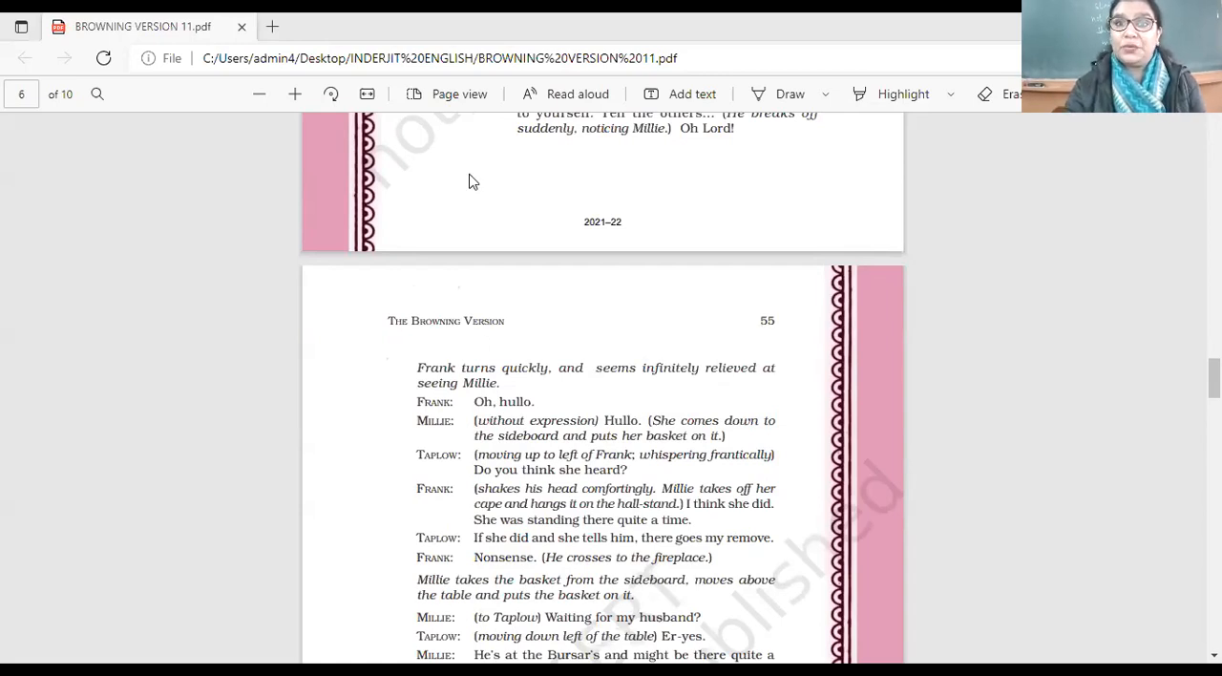
pyautogui.moveTo(763, 181)
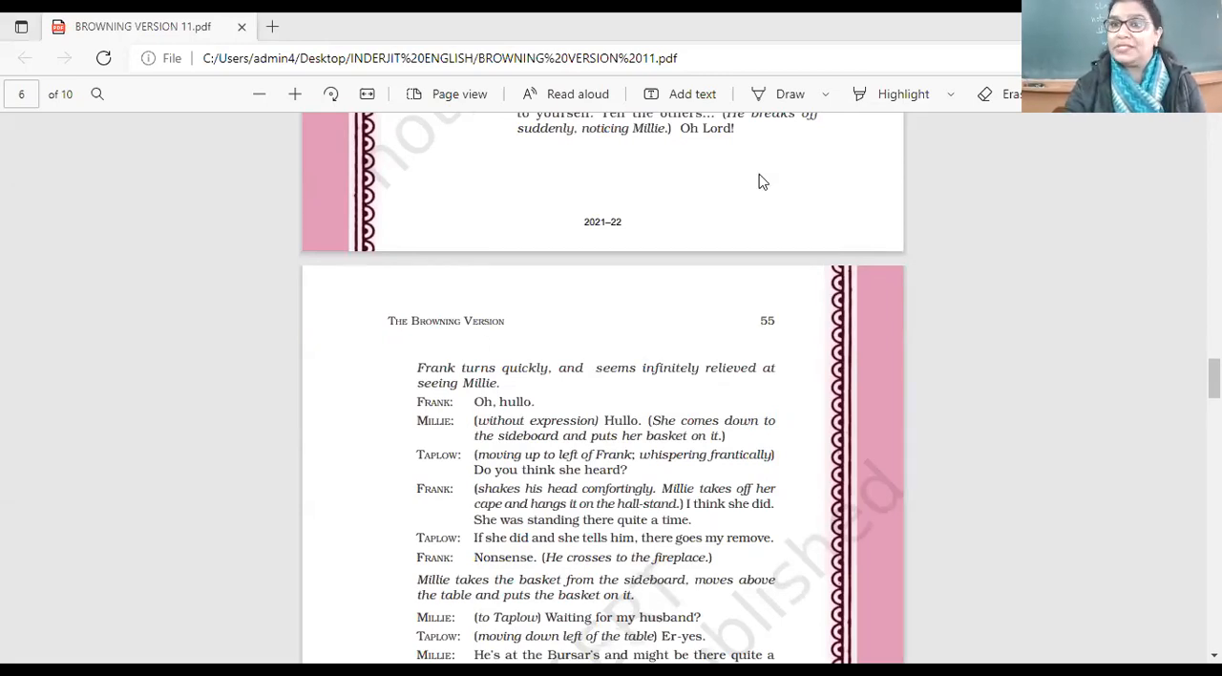
pyautogui.scroll(-3)
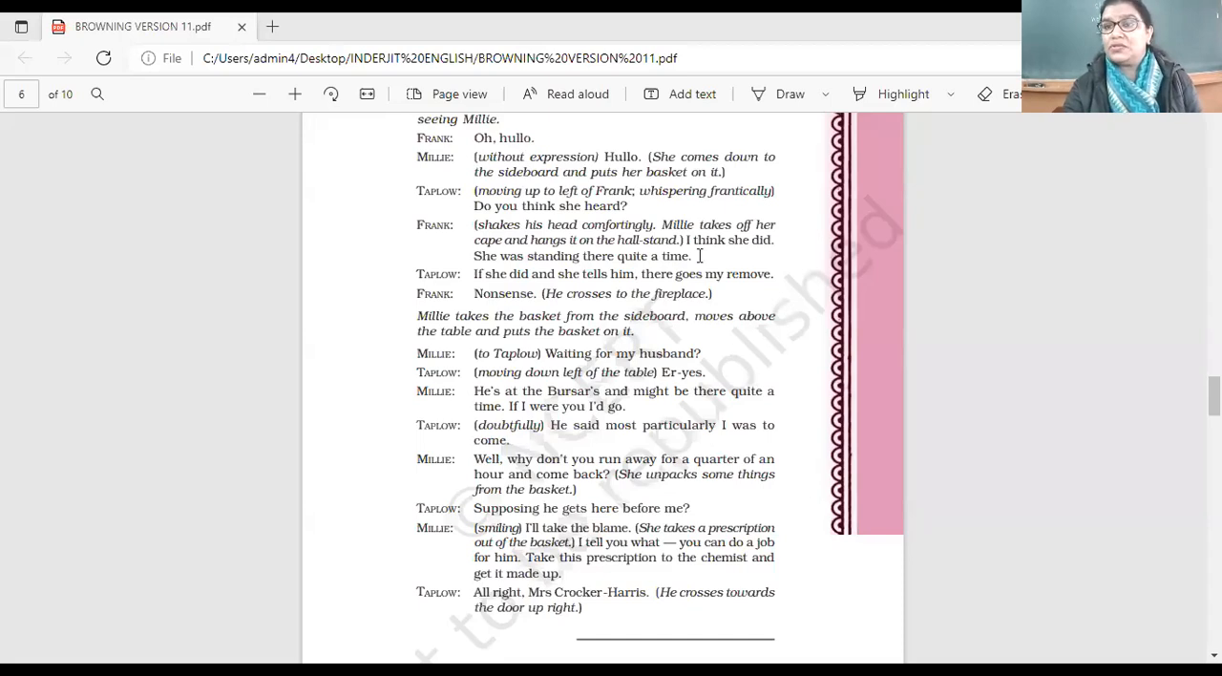
pyautogui.scroll(-3)
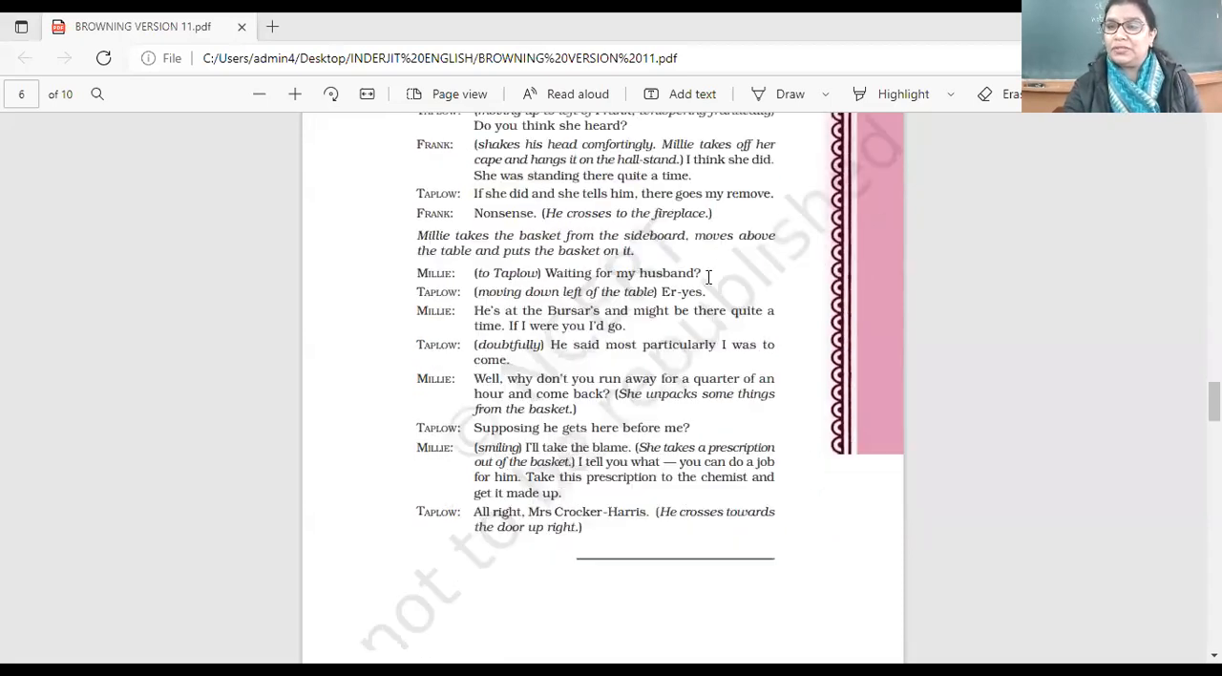
pyautogui.scroll(-3)
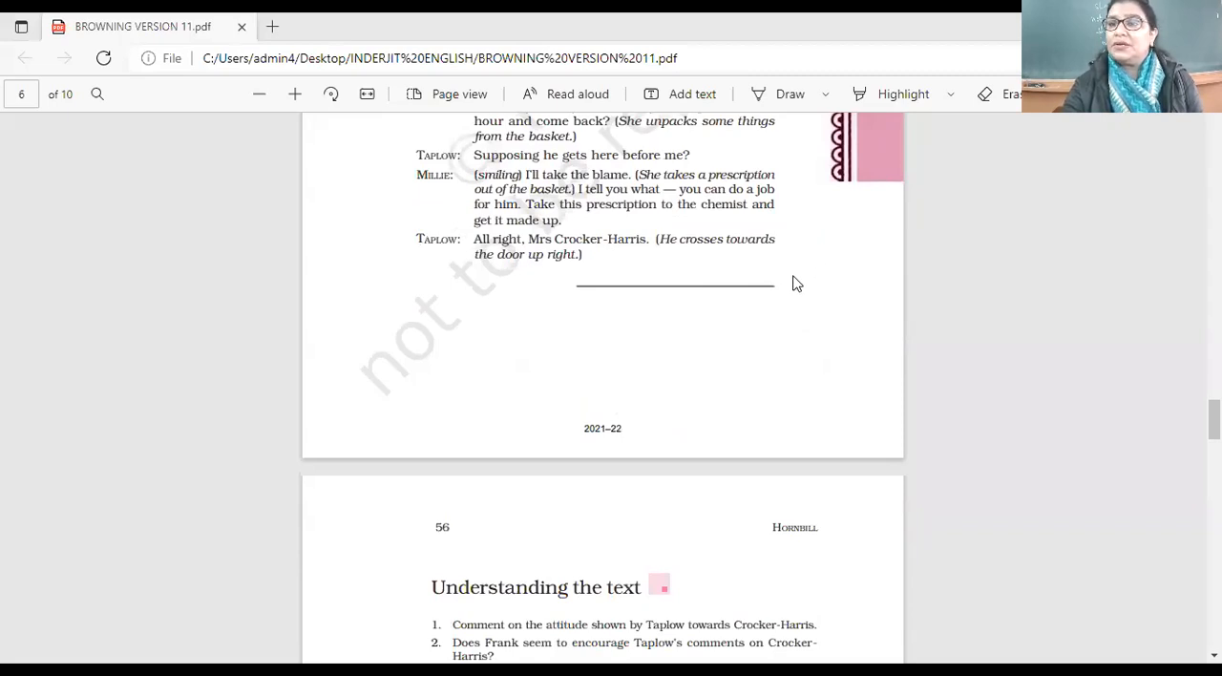
pyautogui.moveTo(790, 281)
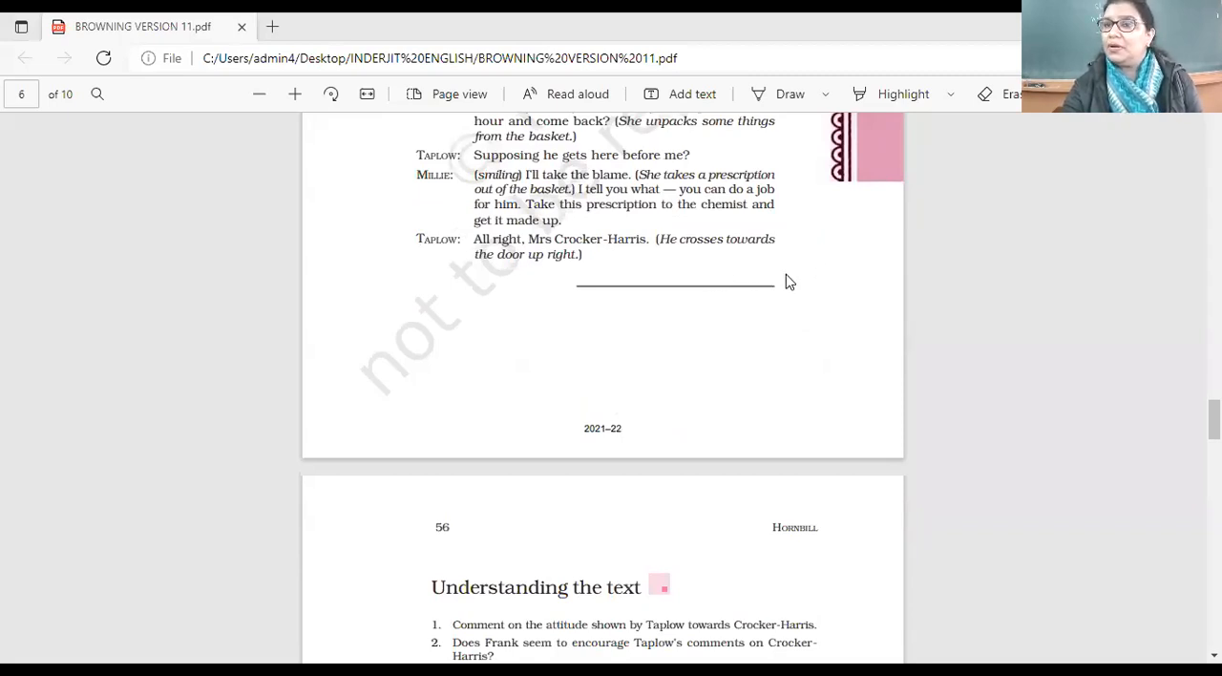
pyautogui.scroll(-3)
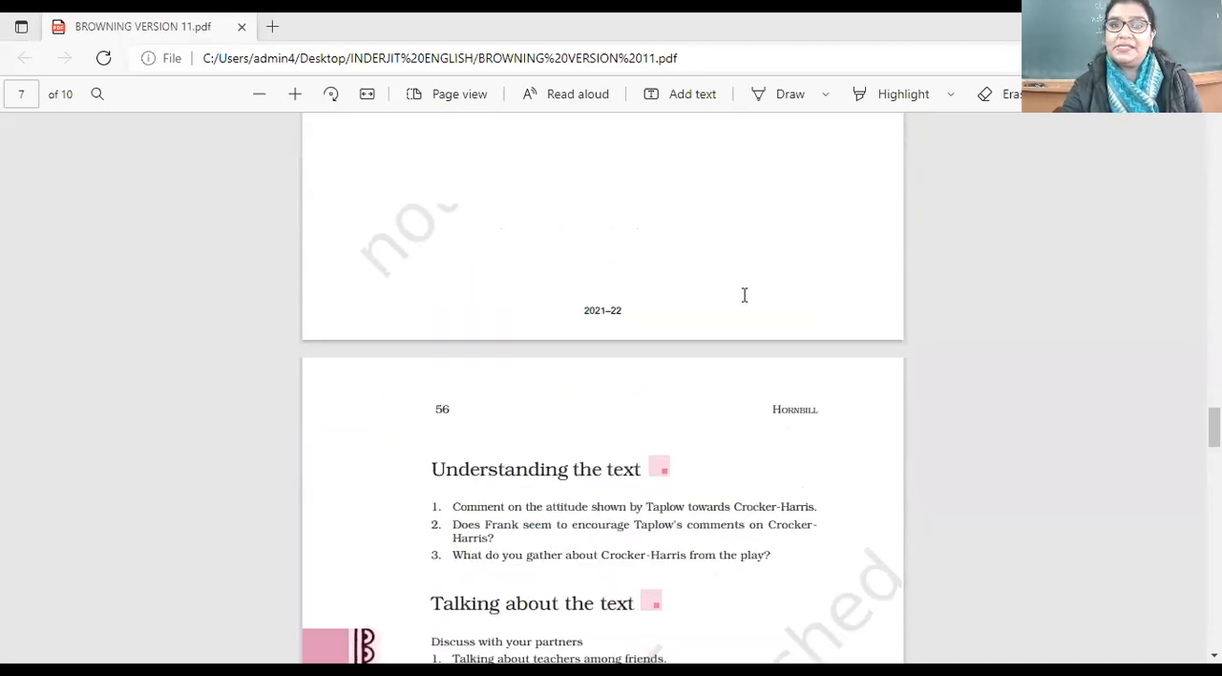
pyautogui.scroll(-3)
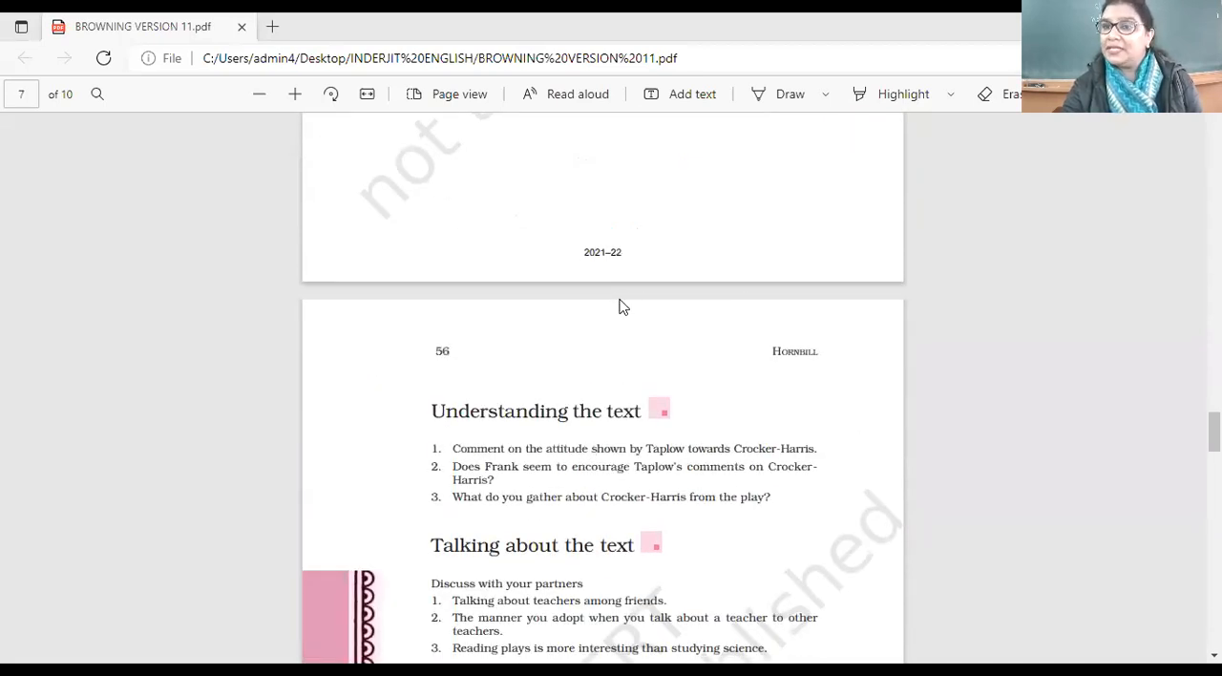
pyautogui.moveTo(578, 323)
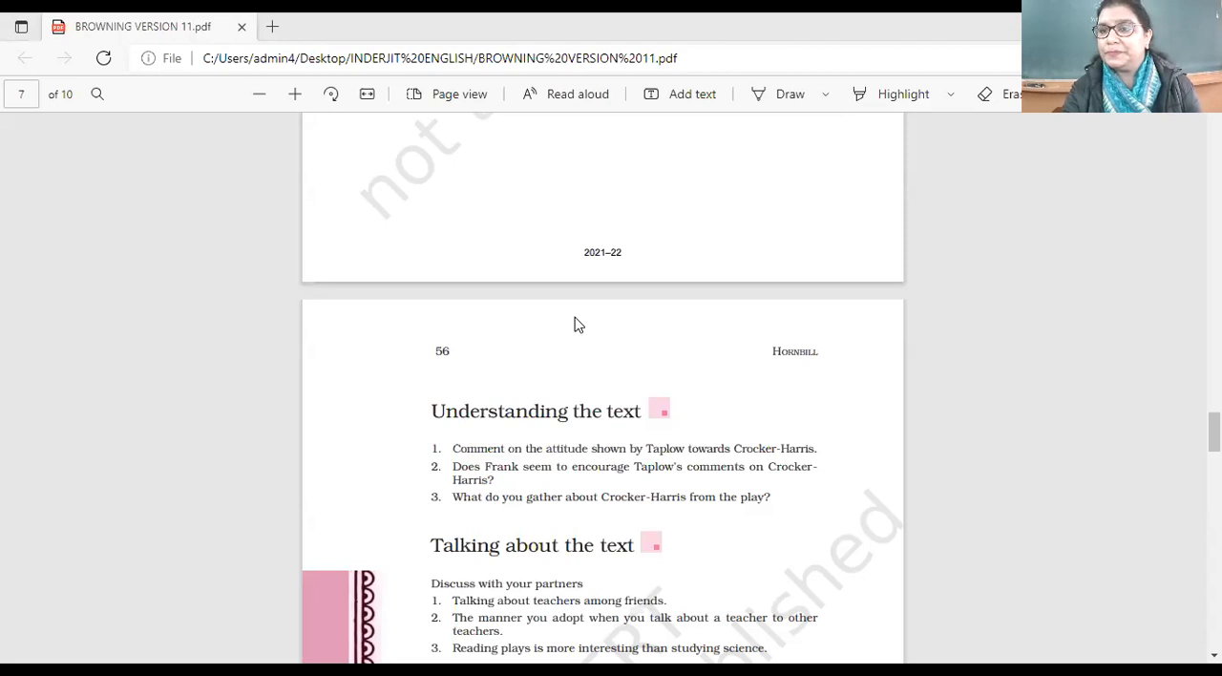
pyautogui.scroll(-3)
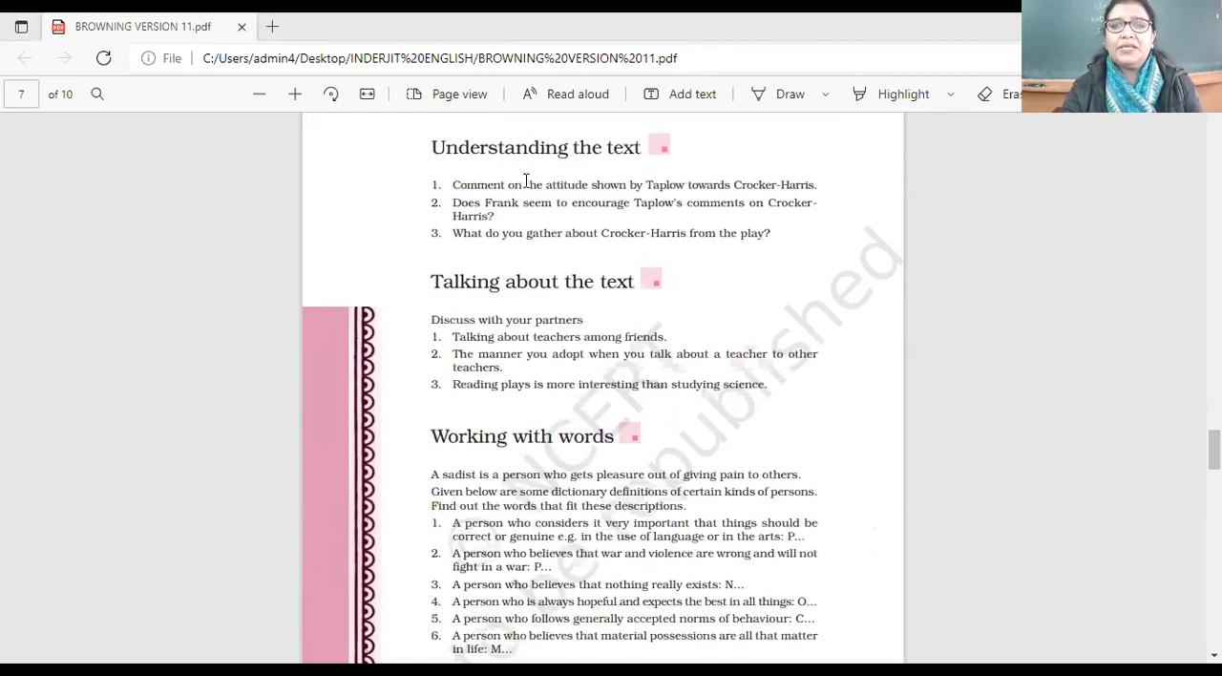
pyautogui.moveTo(664, 193)
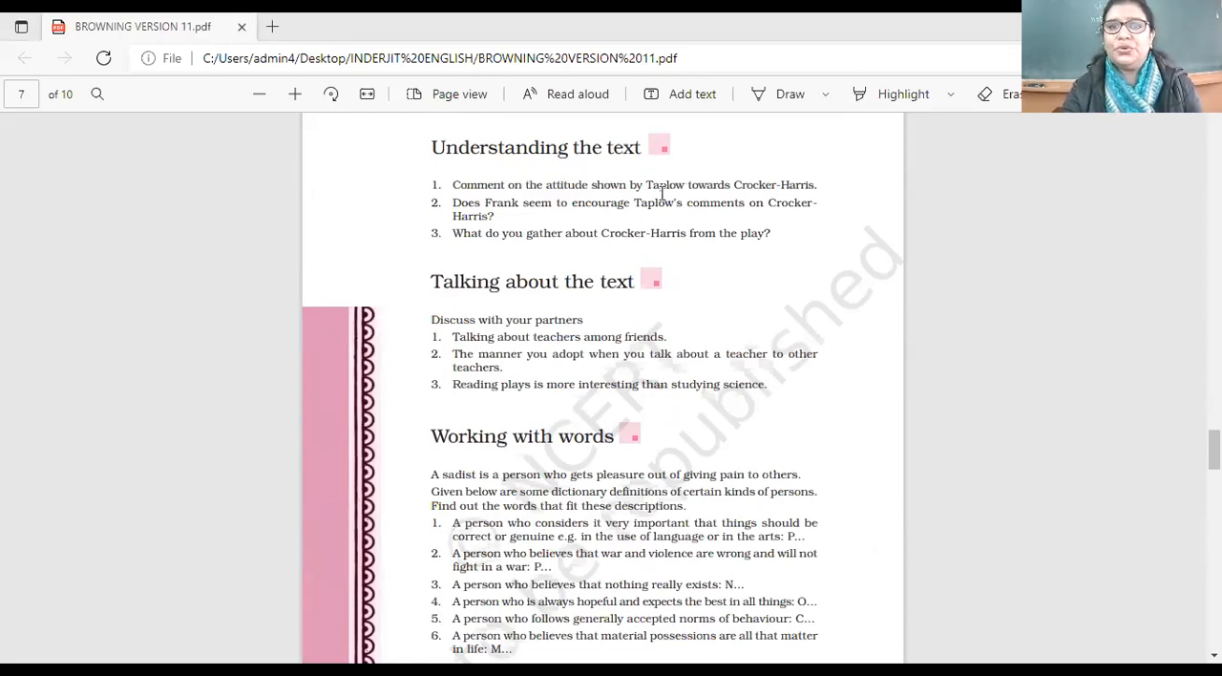
pyautogui.moveTo(766, 188)
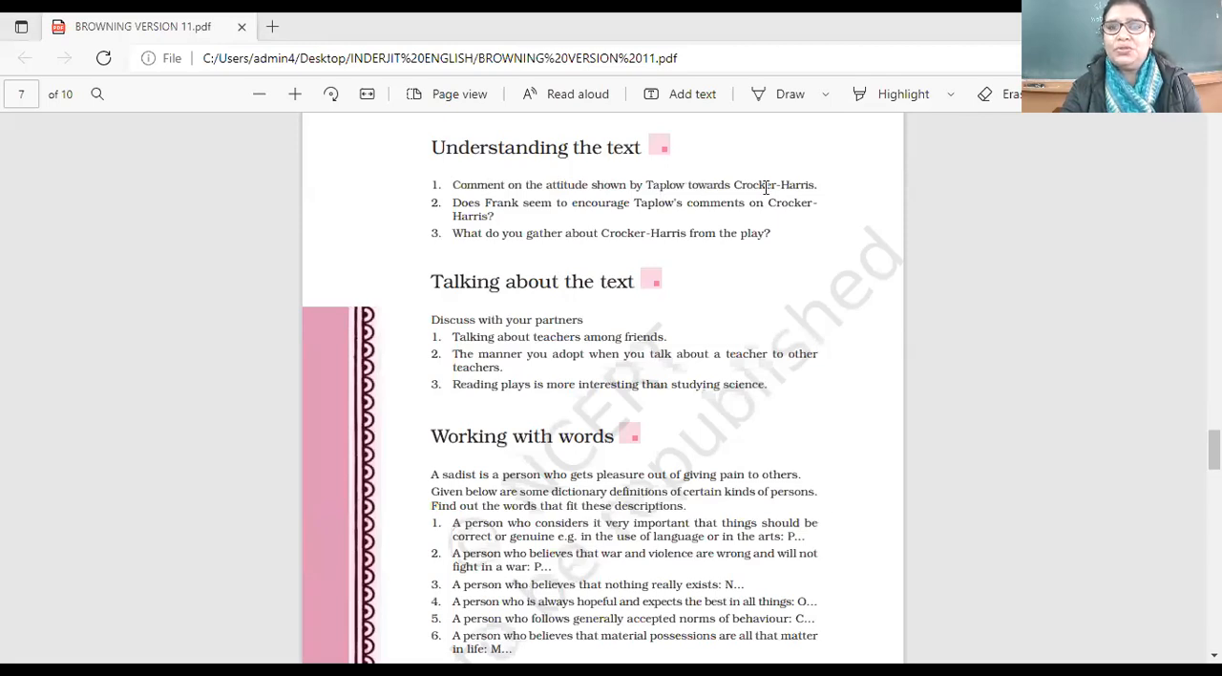
pyautogui.moveTo(837, 199)
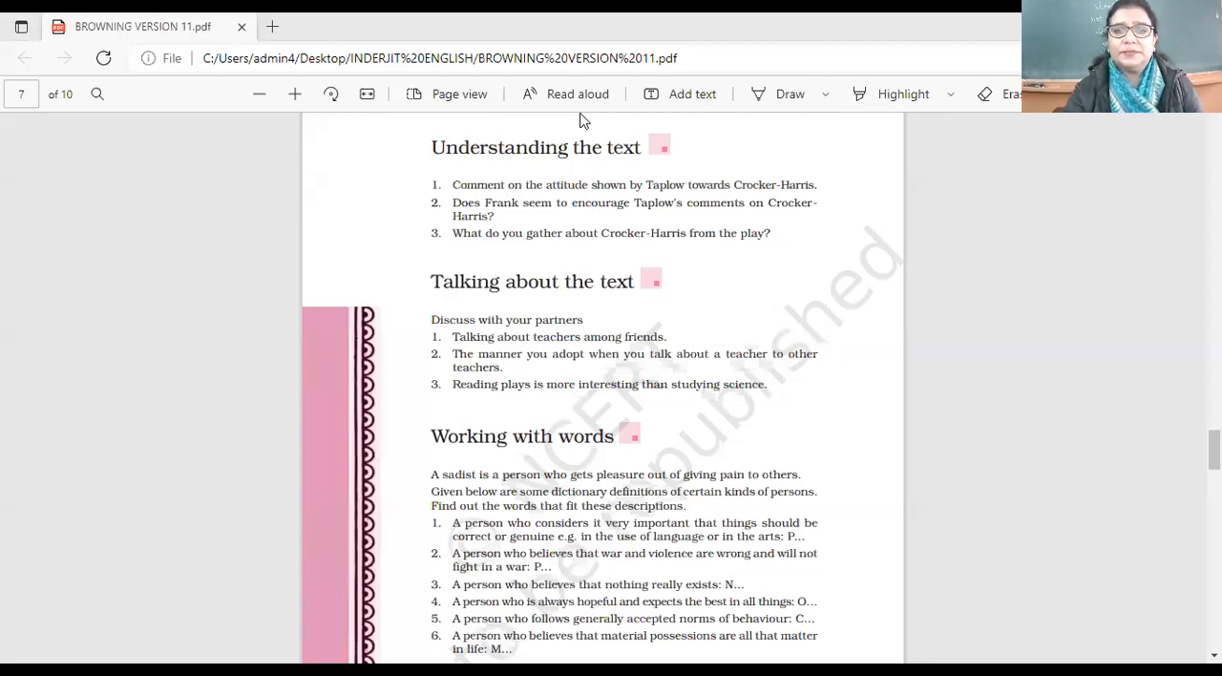
pyautogui.moveTo(763, 156)
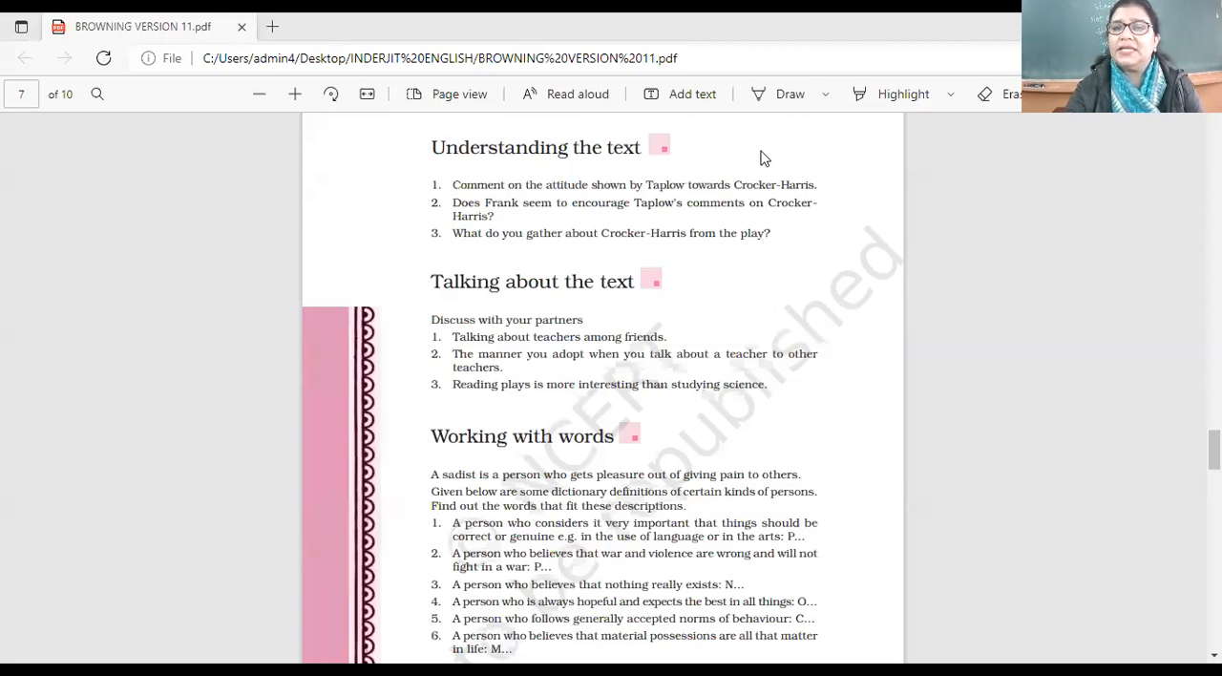
pyautogui.moveTo(716, 270)
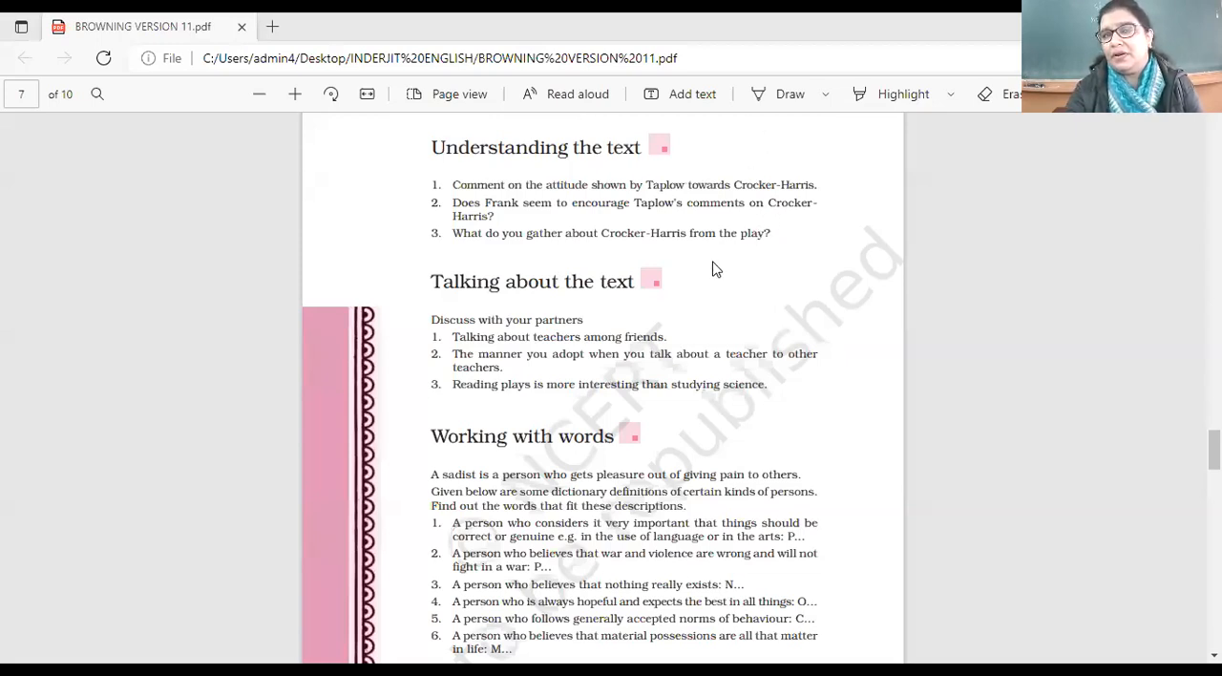
pyautogui.moveTo(724, 279)
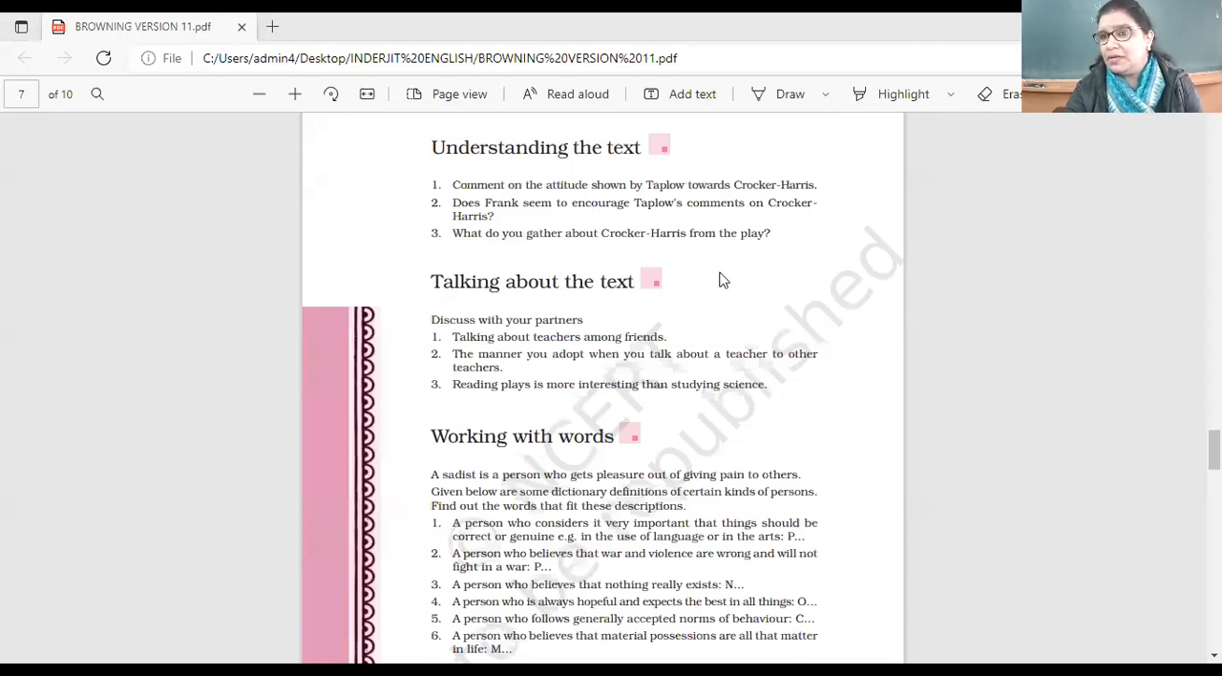
pyautogui.moveTo(732, 273)
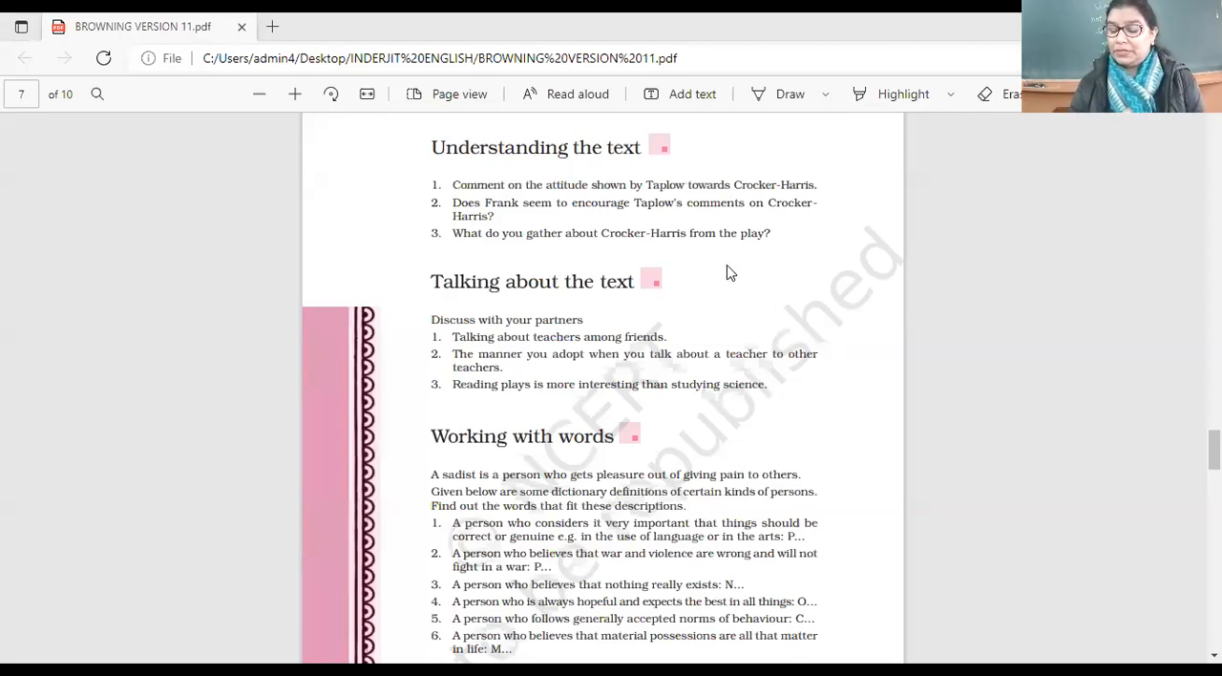
pyautogui.moveTo(722, 261)
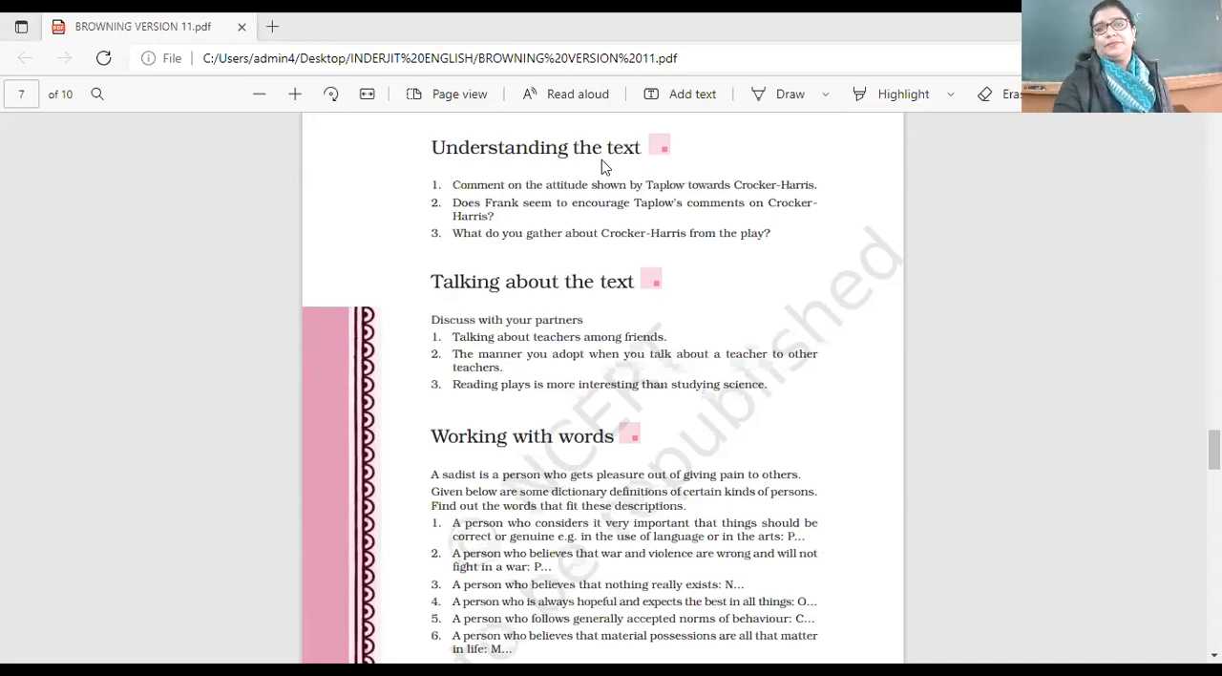
pyautogui.moveTo(676, 148)
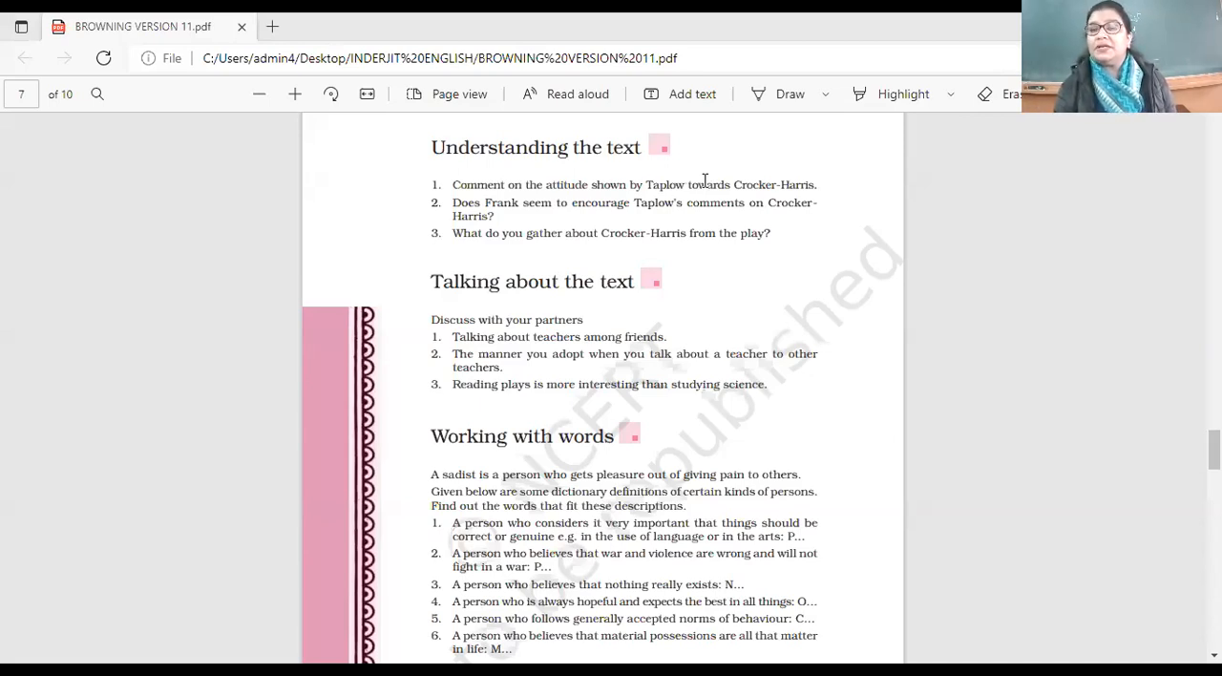
pyautogui.moveTo(722, 122)
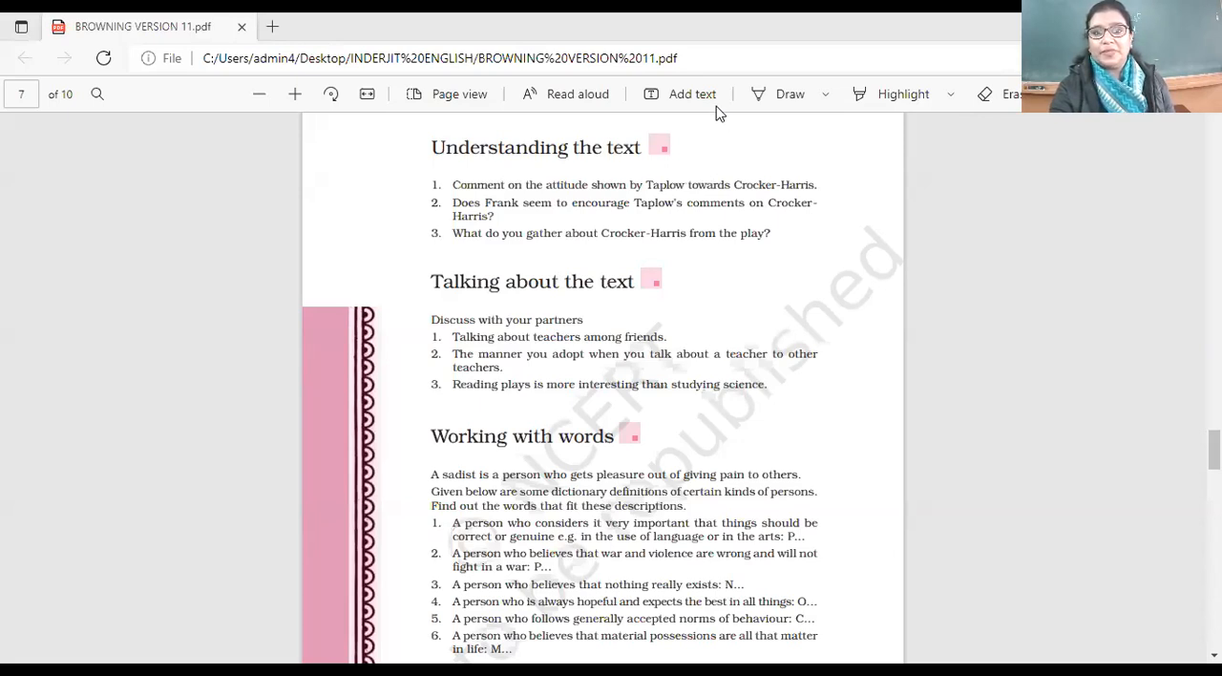
pyautogui.moveTo(726, 162)
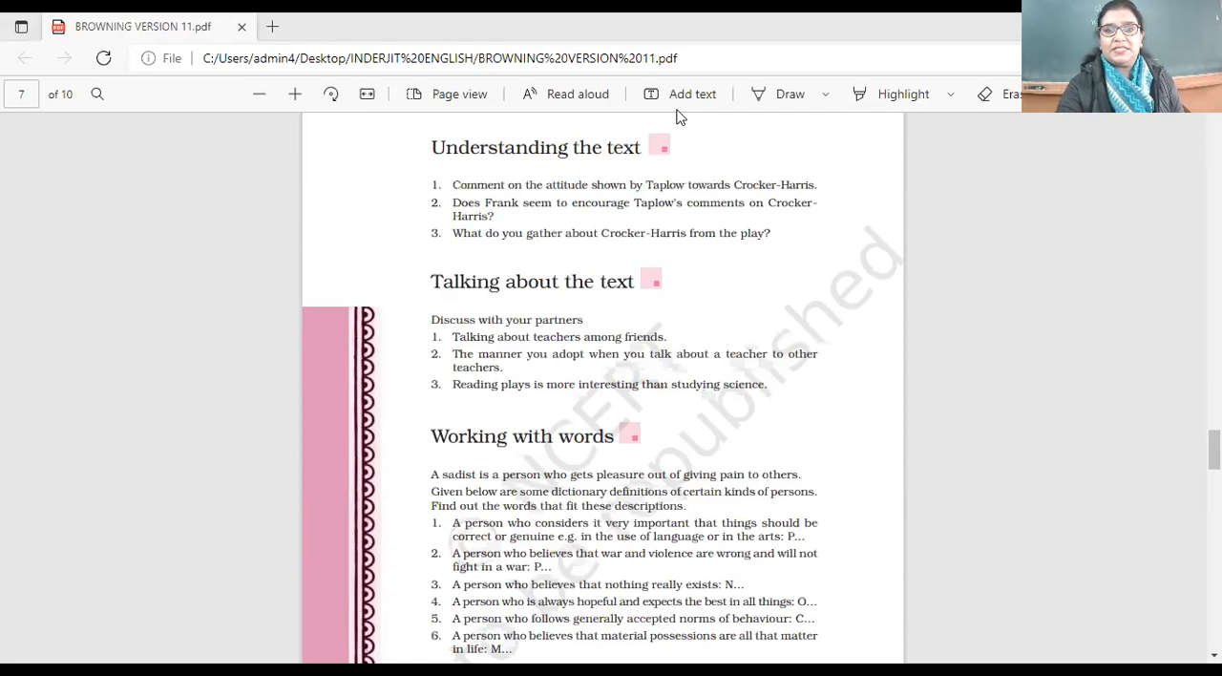
pyautogui.moveTo(750, 164)
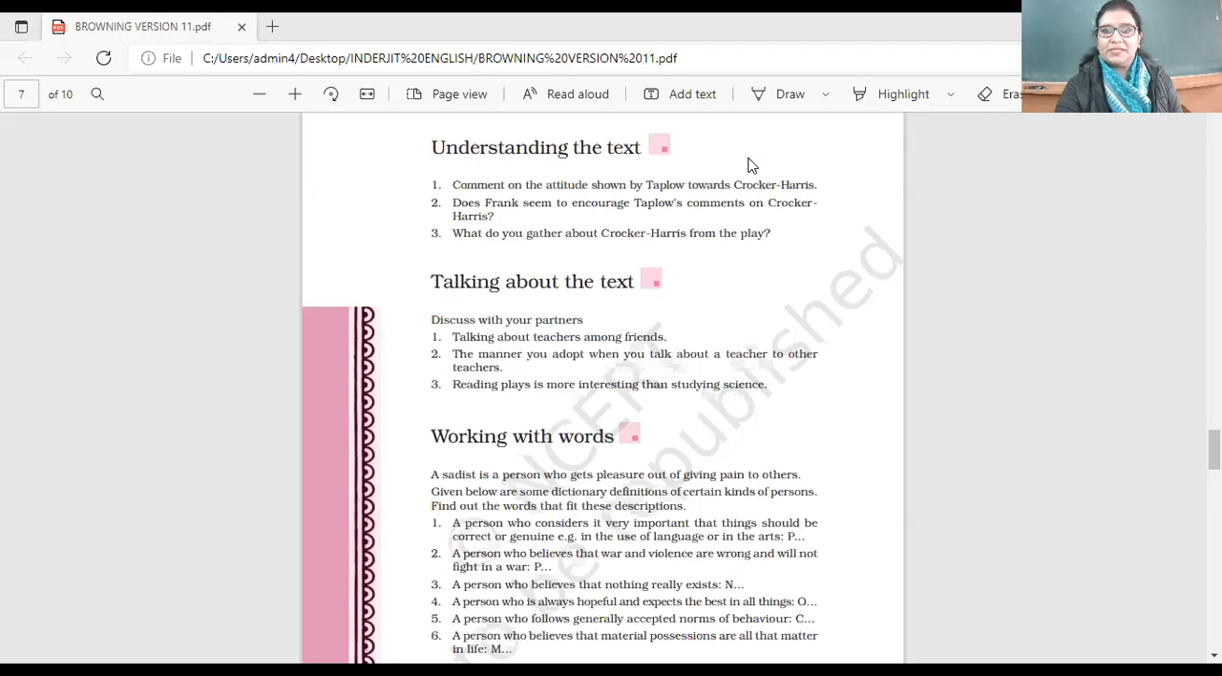
pyautogui.moveTo(755, 183)
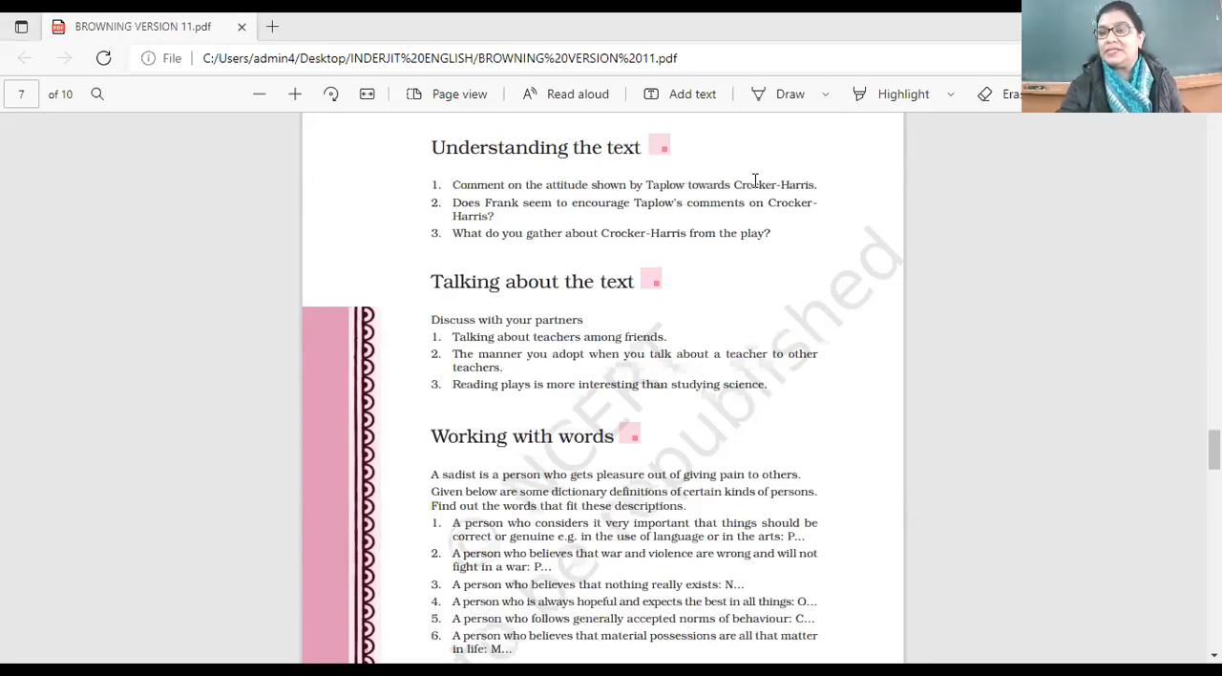
pyautogui.moveTo(757, 155)
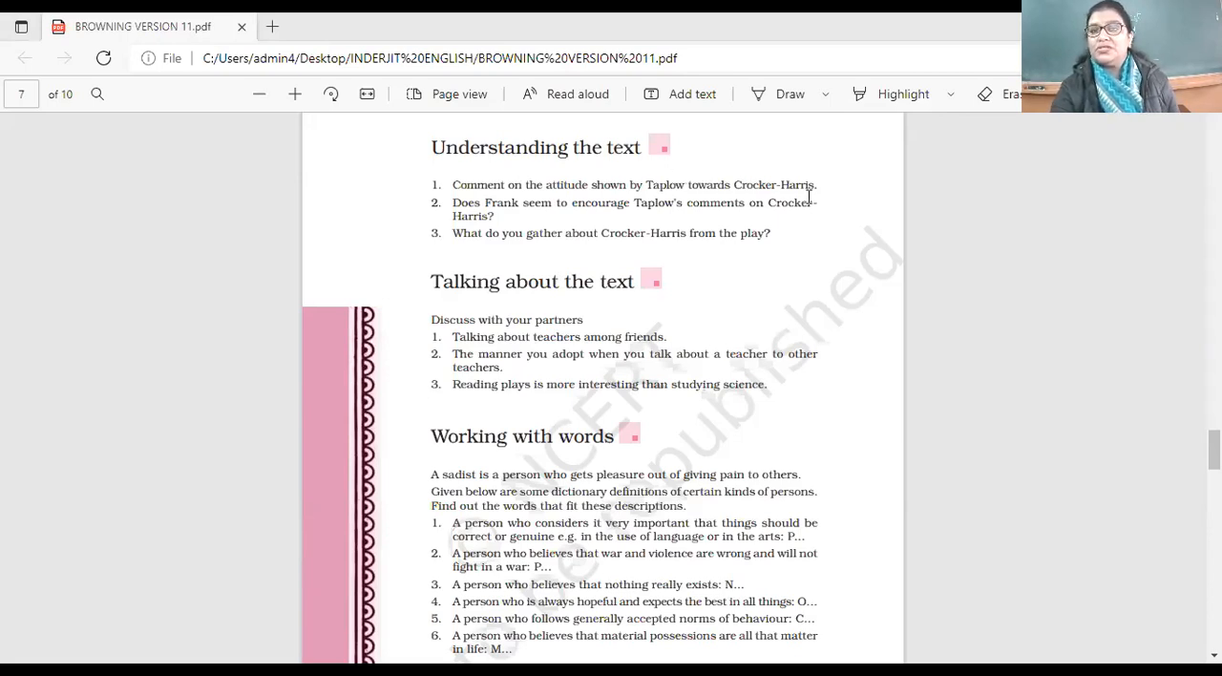
pyautogui.moveTo(817, 229)
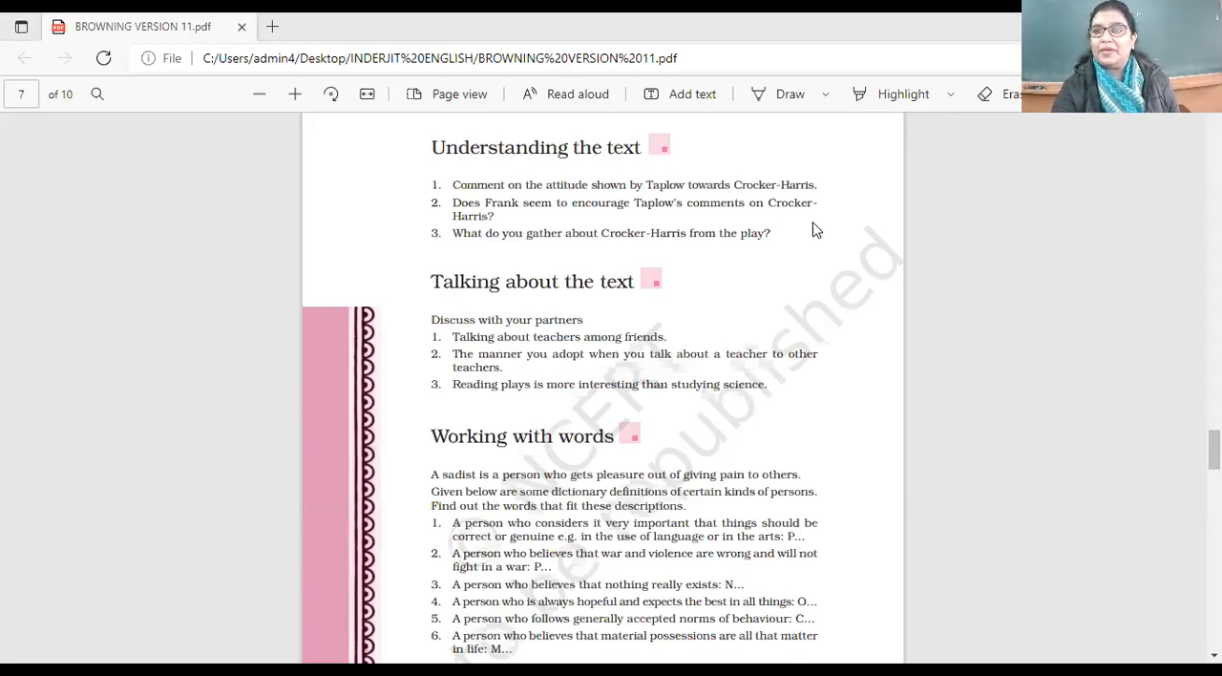
pyautogui.moveTo(977, 153)
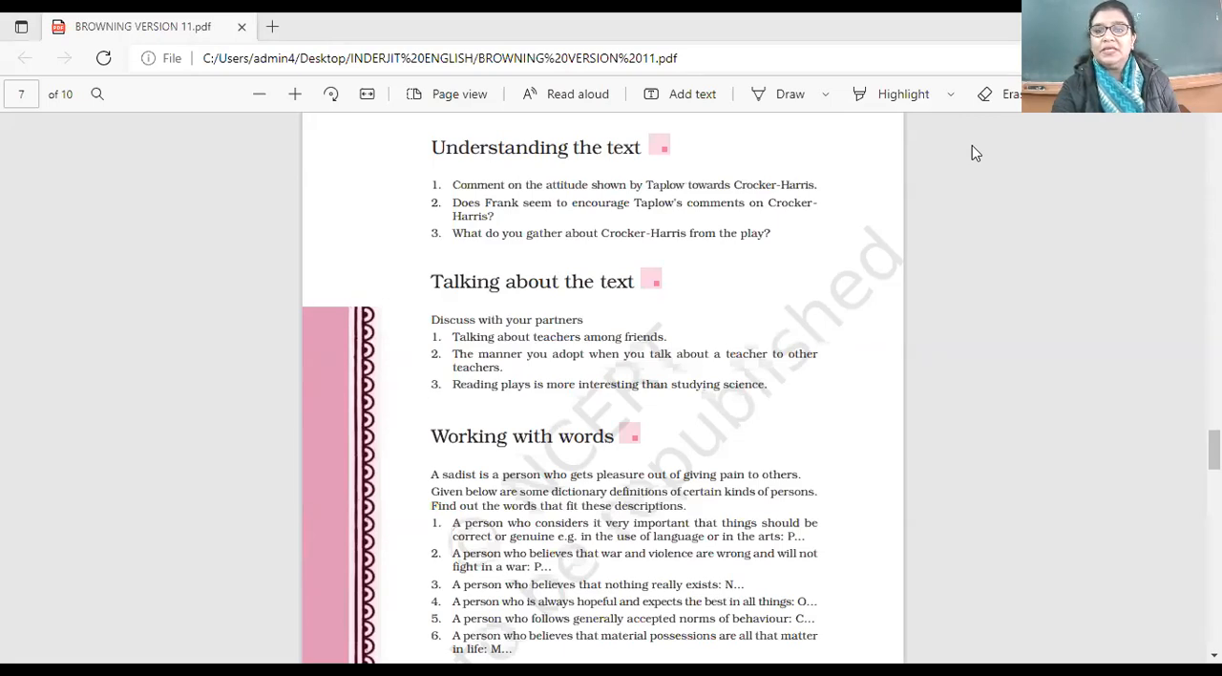
pyautogui.moveTo(678, 159)
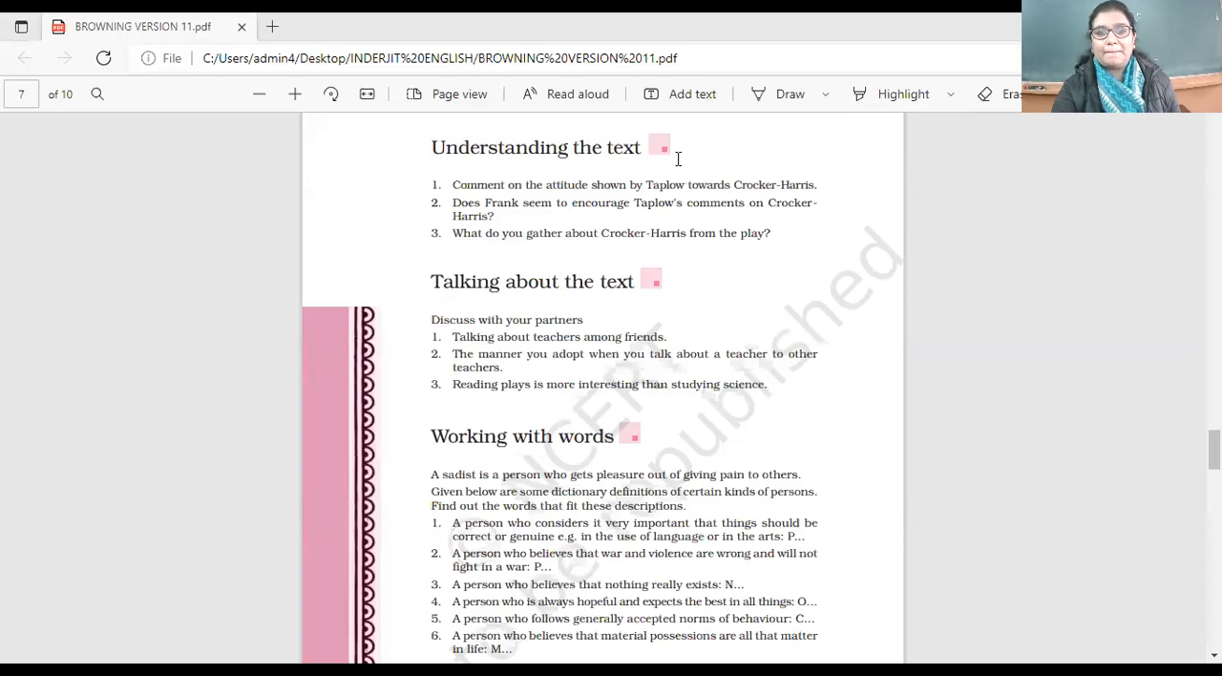
pyautogui.moveTo(768, 124)
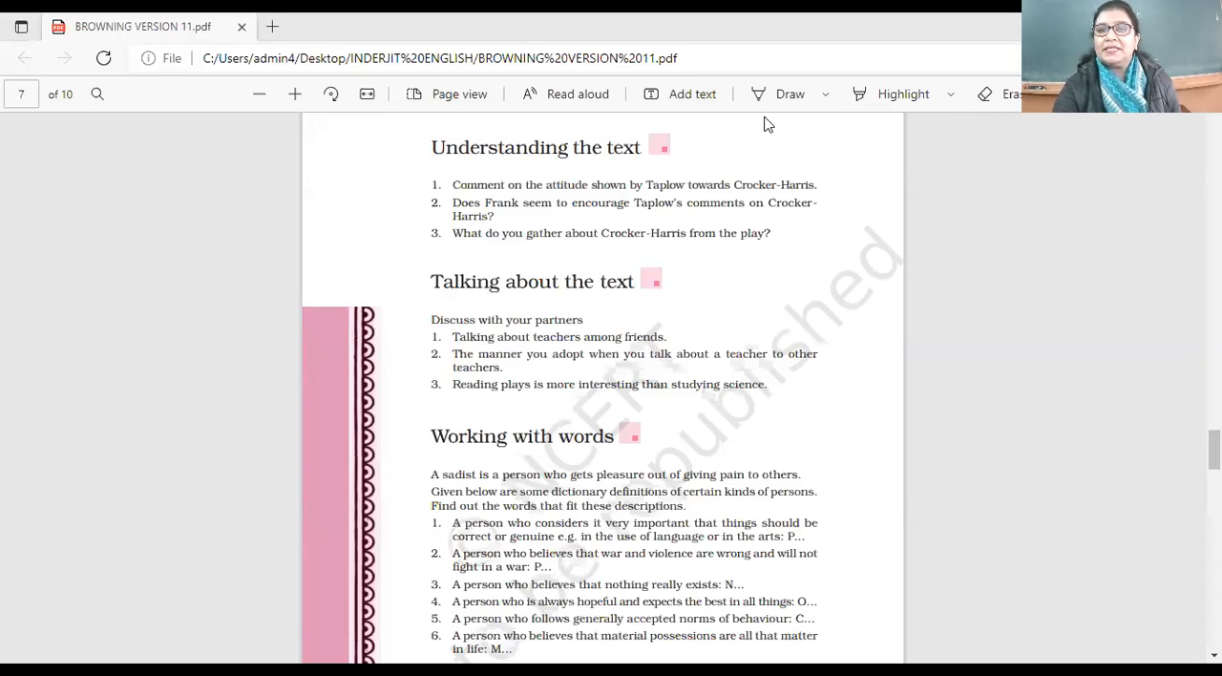
pyautogui.moveTo(932, 153)
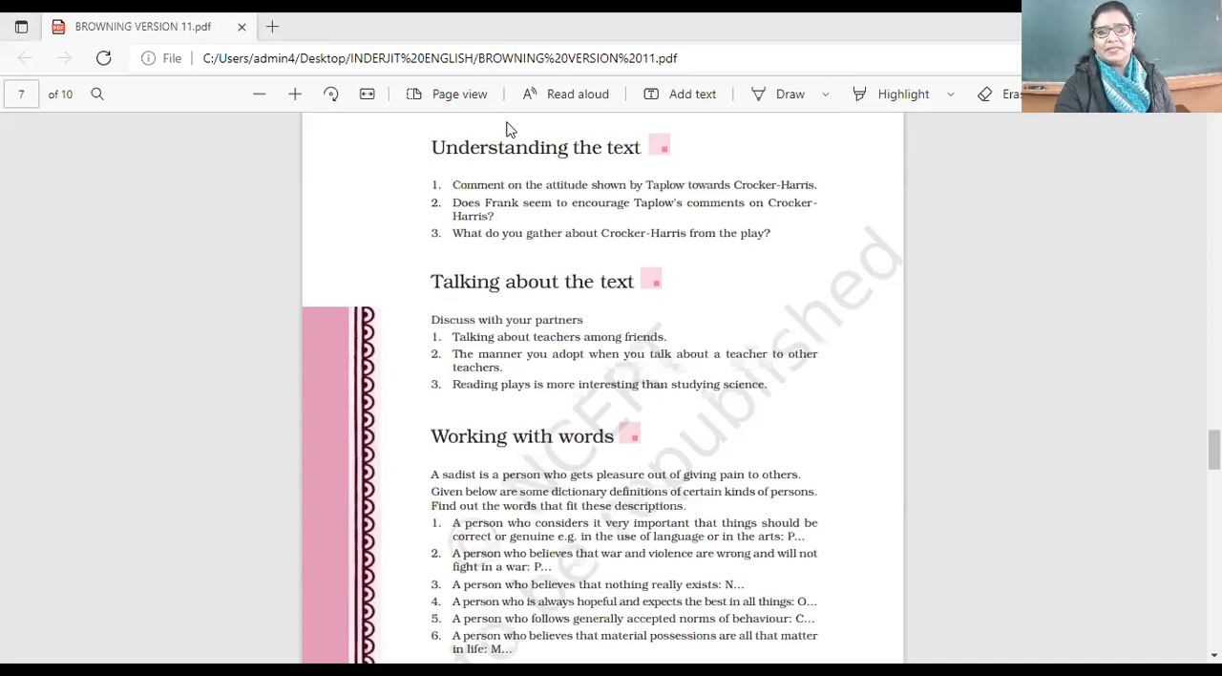
pyautogui.moveTo(750, 164)
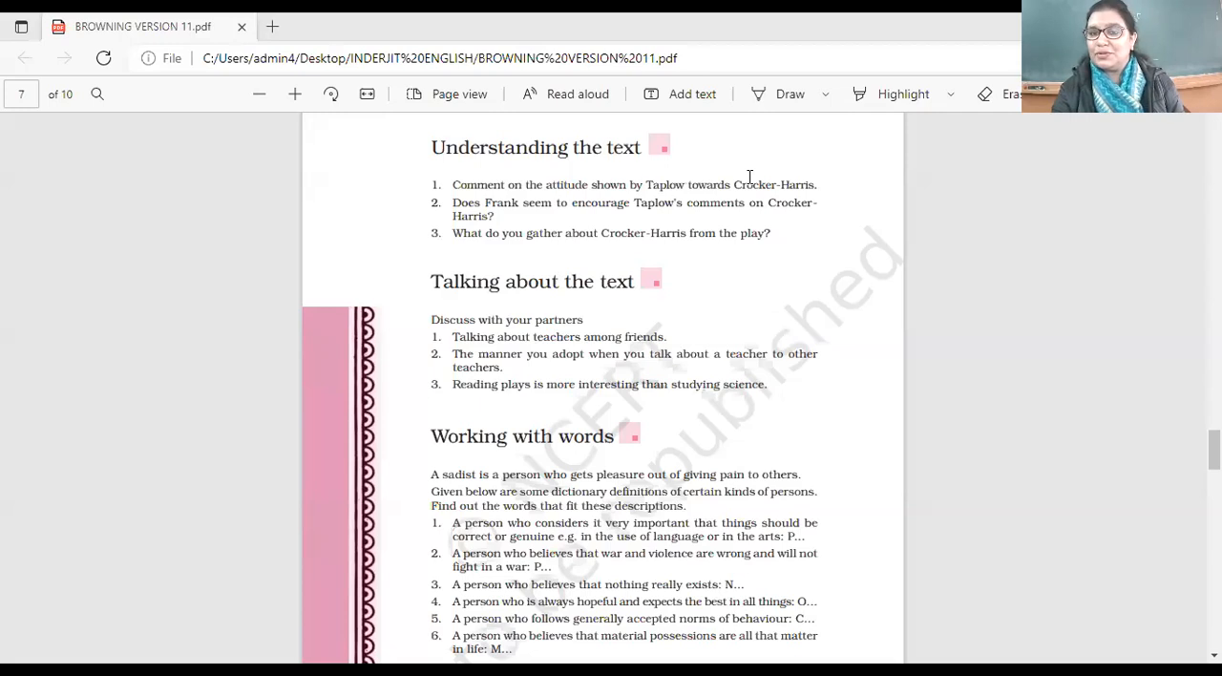
pyautogui.moveTo(761, 122)
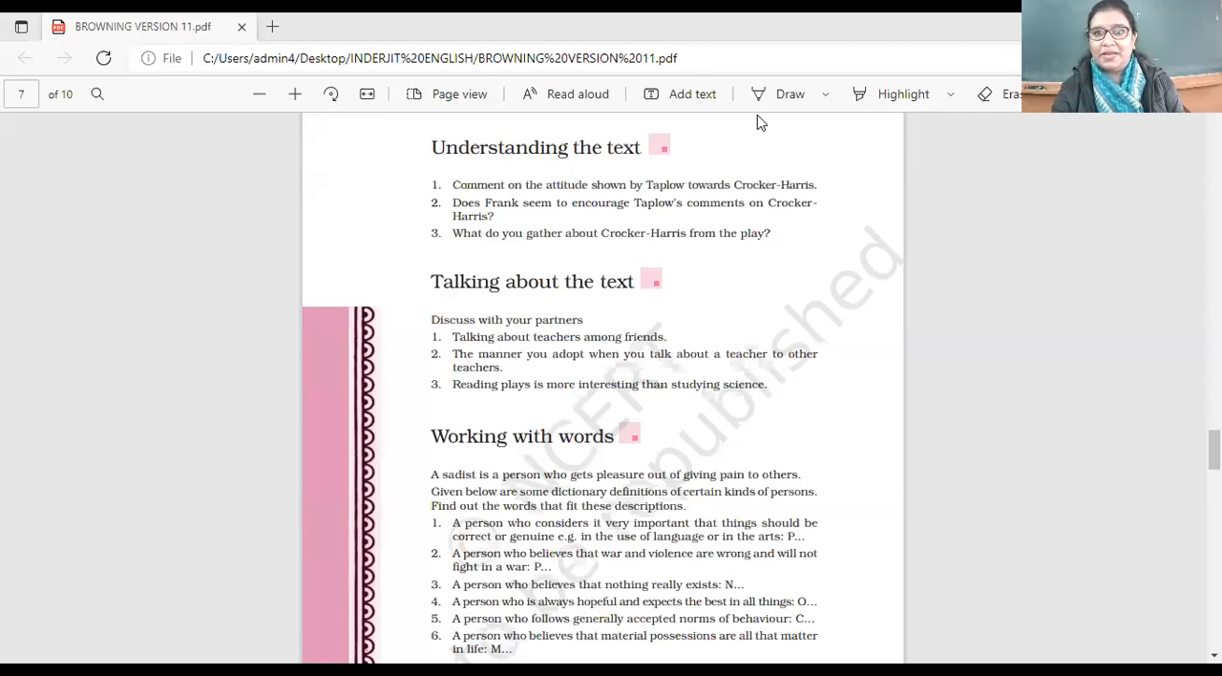